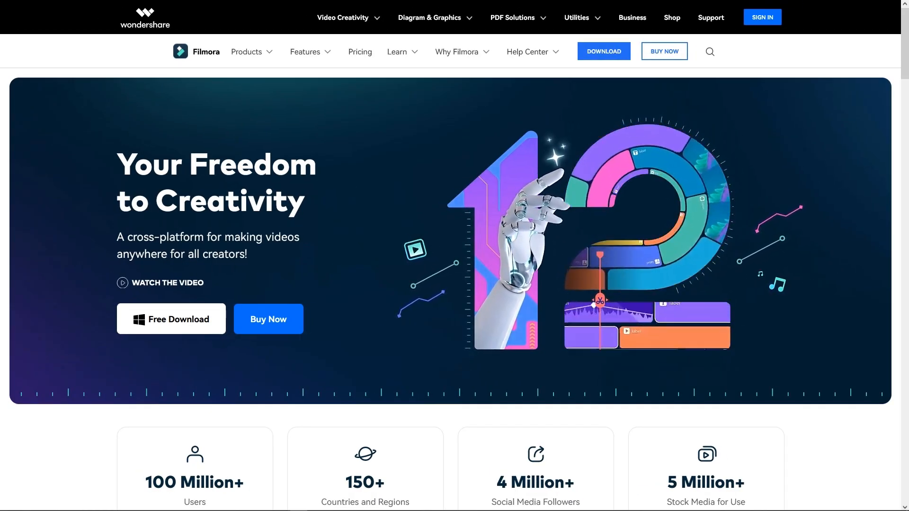
# Step: Start the Filmora Free Download from the homepage and save the installer file
pyautogui.scroll(-3)
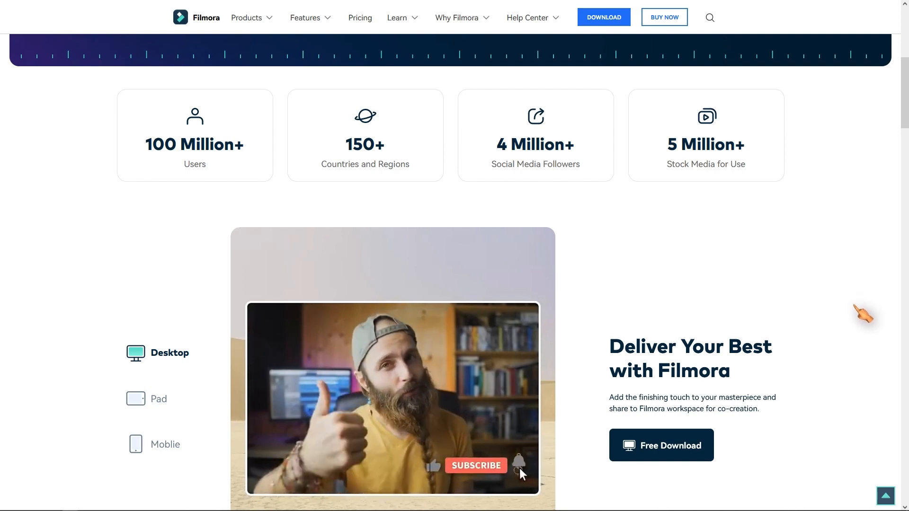
pyautogui.scroll(3)
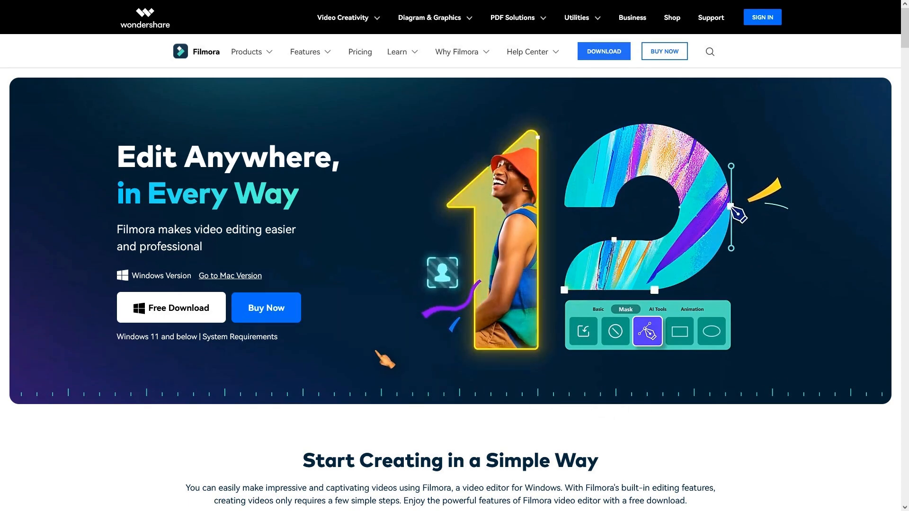
pyautogui.scroll(-3)
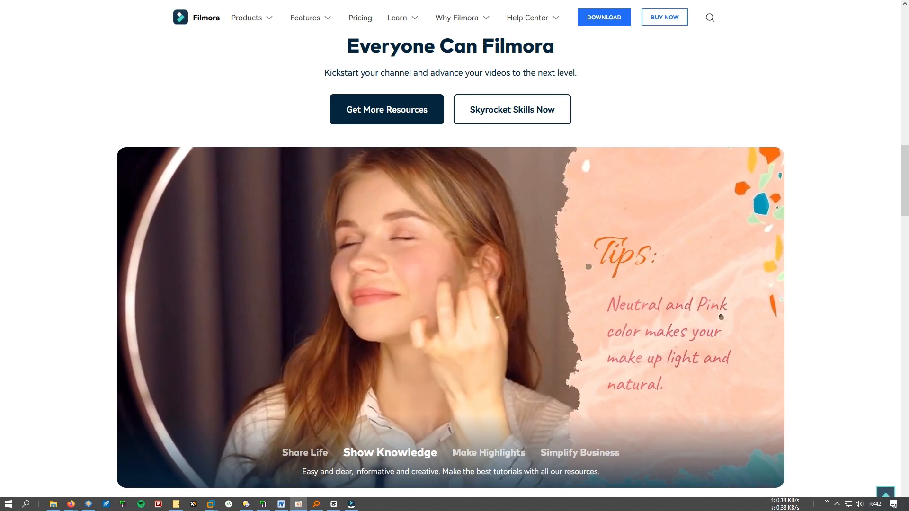
pyautogui.click(487, 453)
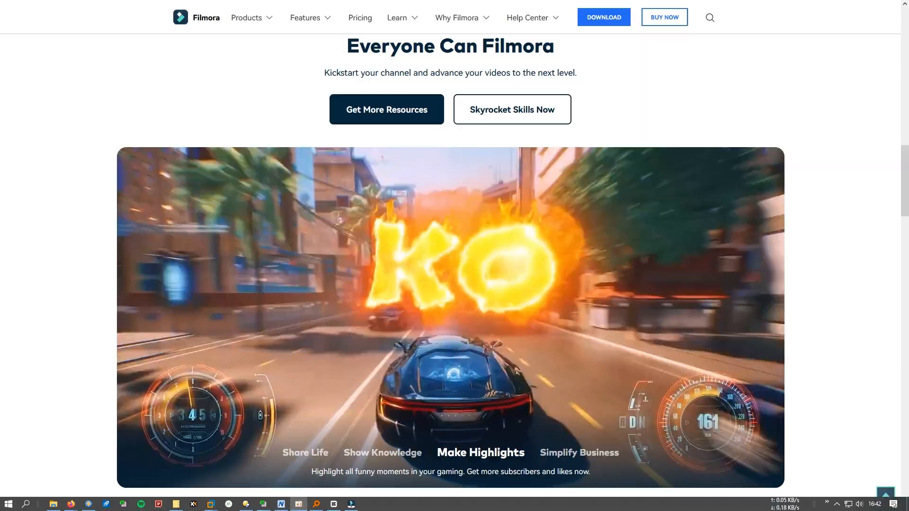
pyautogui.click(603, 17)
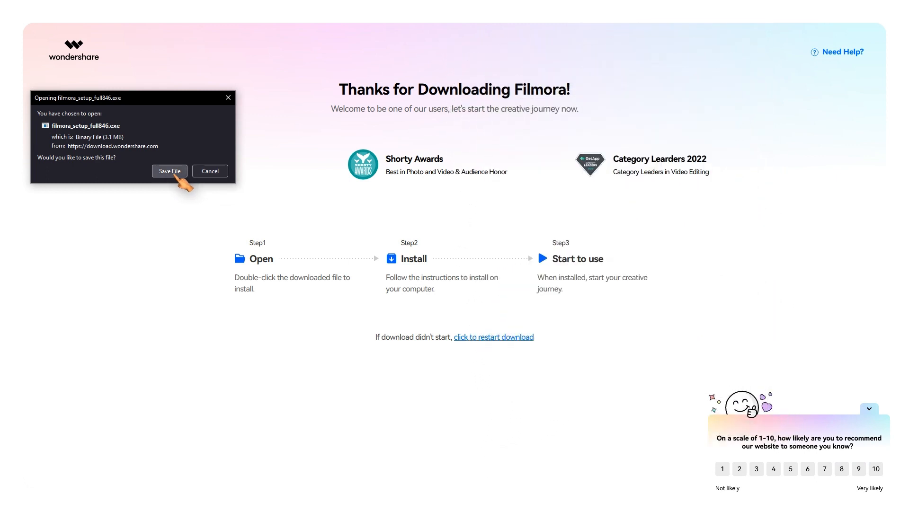
pyautogui.click(169, 172)
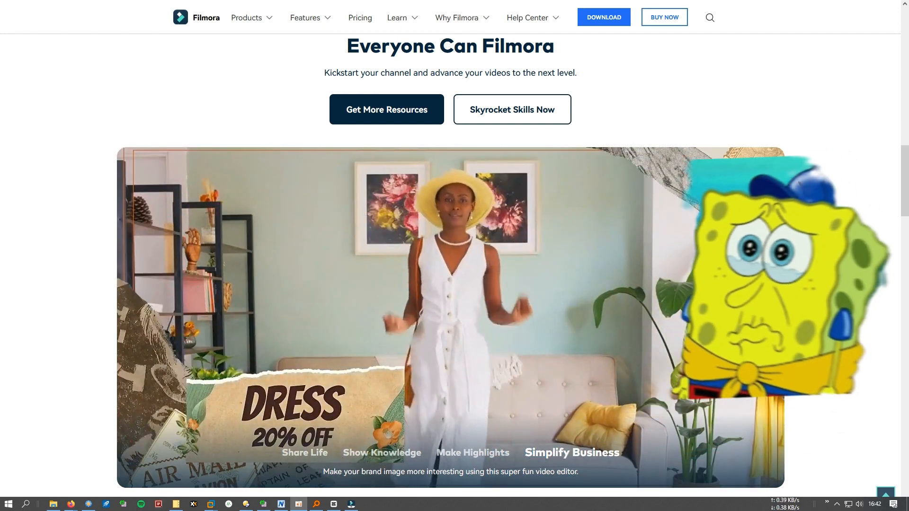
pyautogui.scroll(-3)
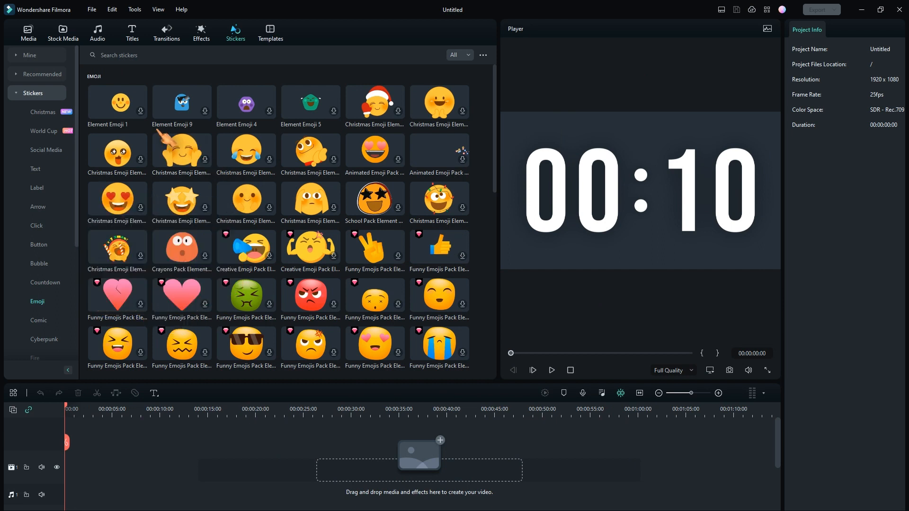
# Step: Download a Christmas Emoji Element from the Stickers > Emoji collection
pyautogui.click(118, 102)
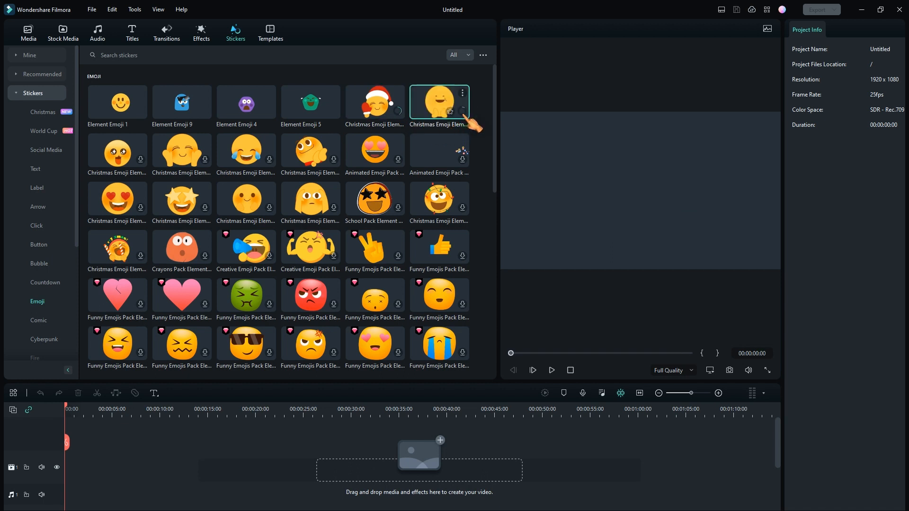
pyautogui.click(375, 103)
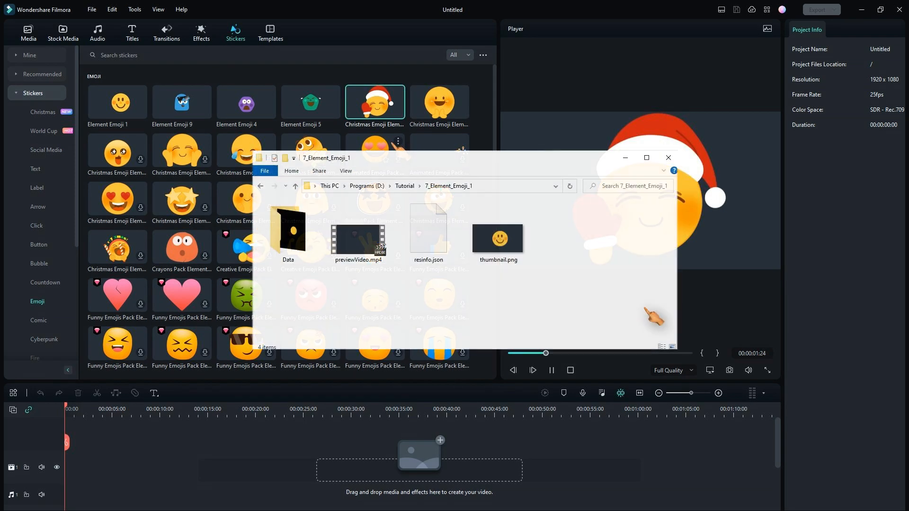
pyautogui.click(497, 235)
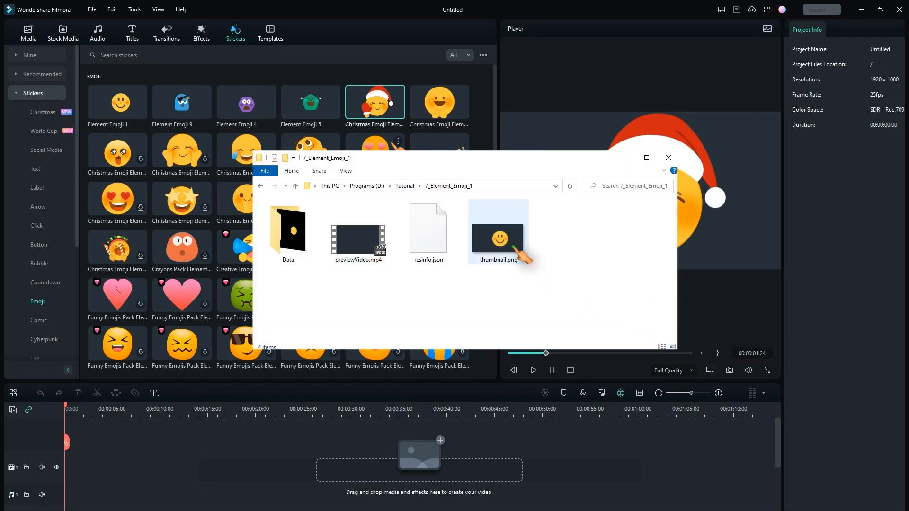
pyautogui.click(428, 231)
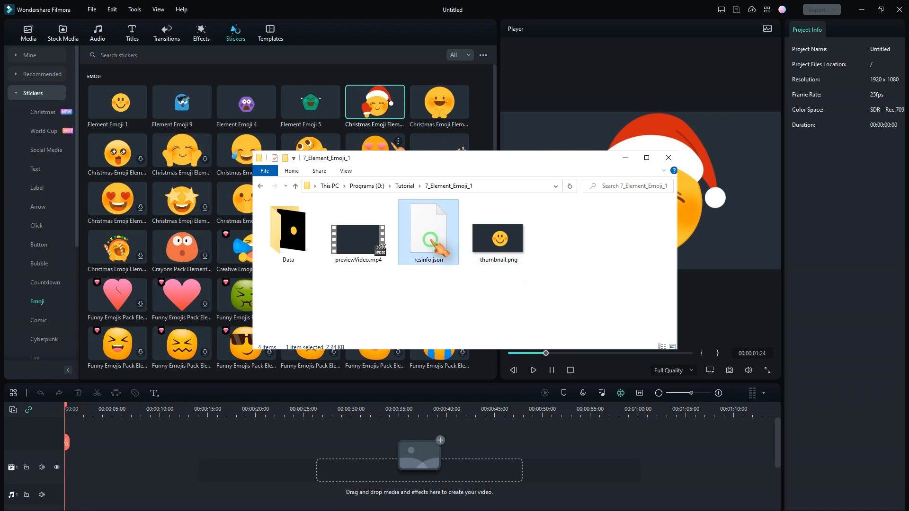
pyautogui.click(358, 232)
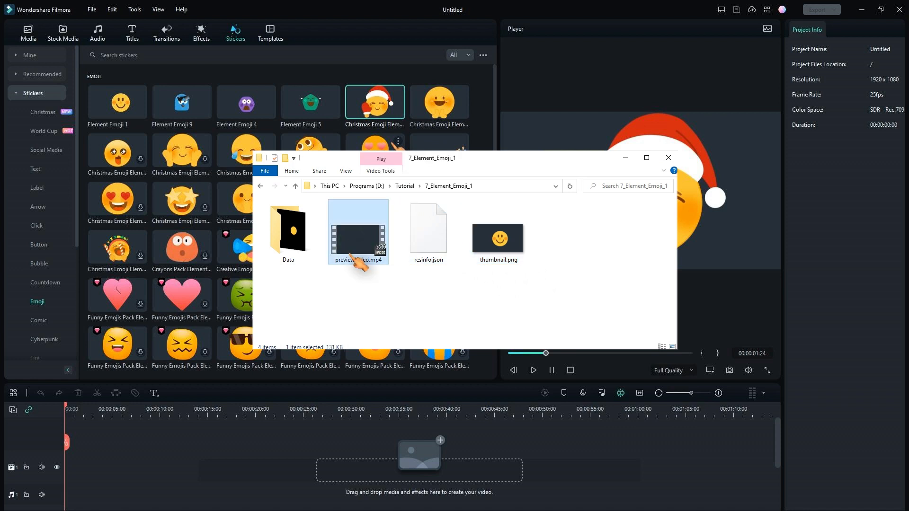
pyautogui.click(288, 231)
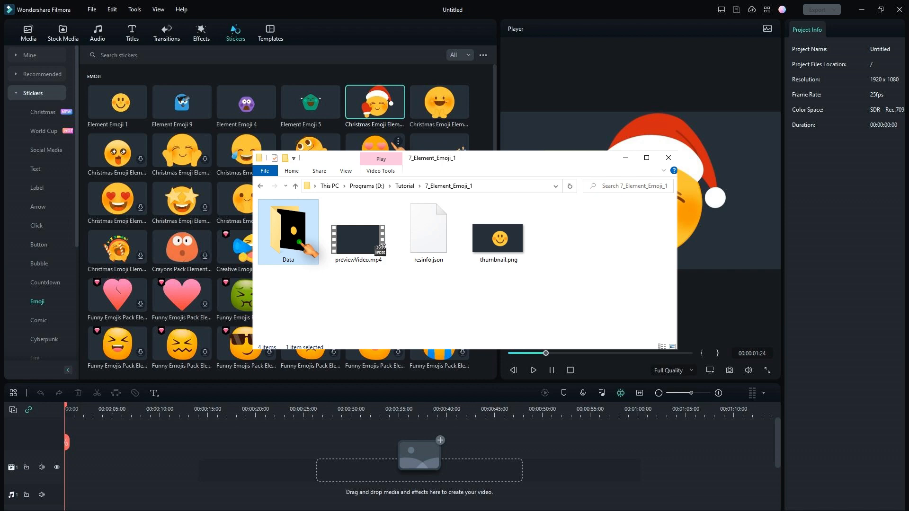
pyautogui.doubleClick(288, 228)
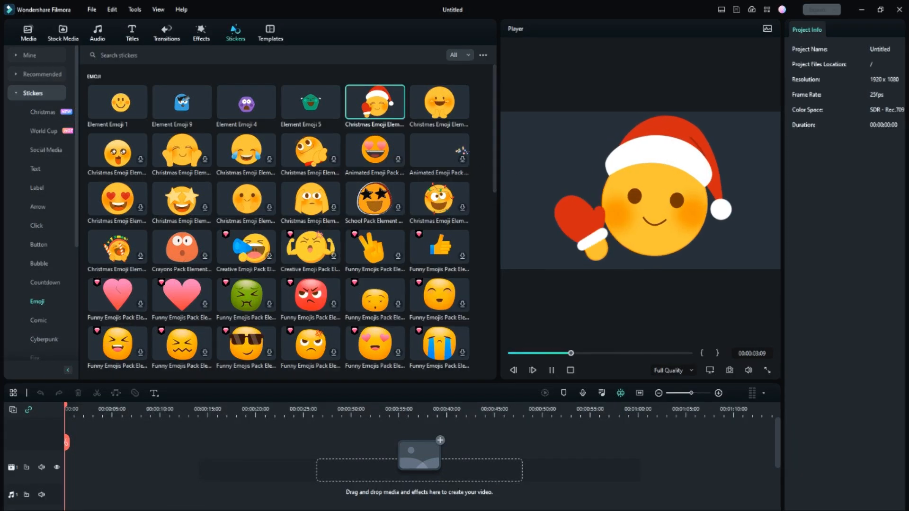
# Step: Download the Christmas Bar sound effect and view its folder's thumbnail.png in Explorer
pyautogui.click(97, 32)
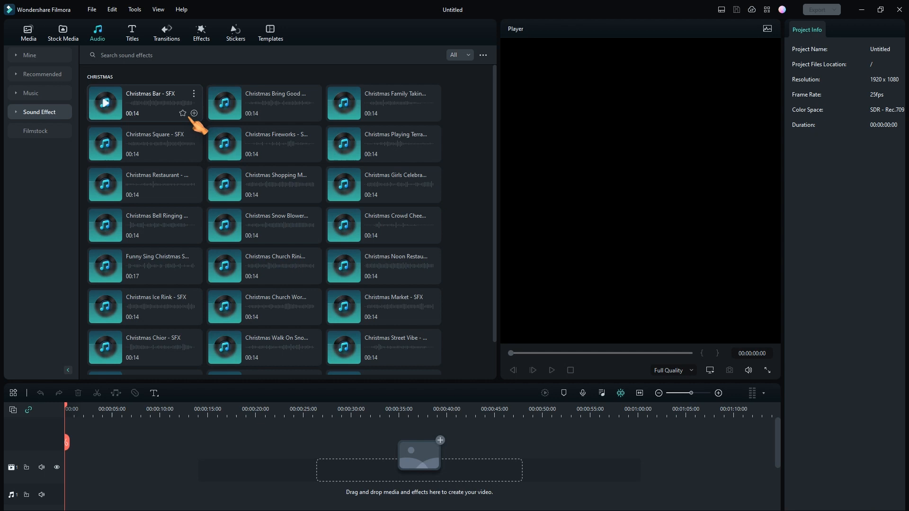
pyautogui.click(193, 94)
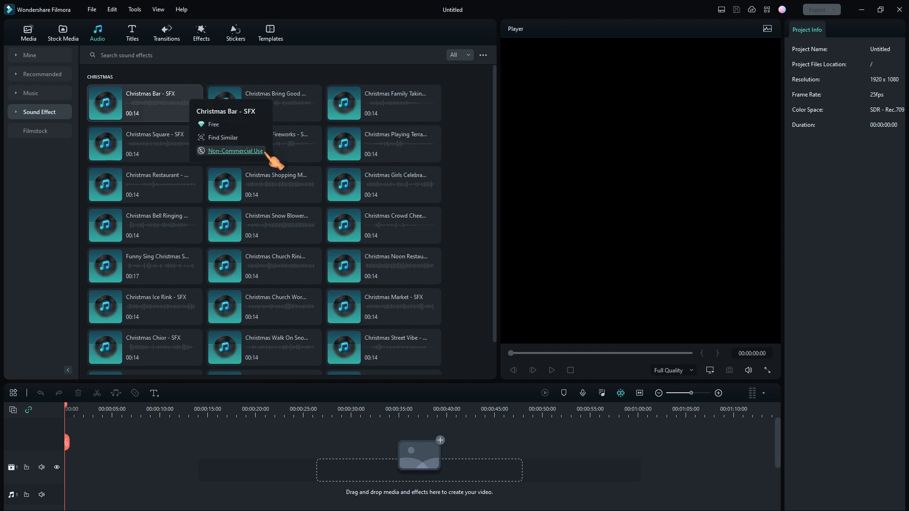
pyautogui.click(222, 137)
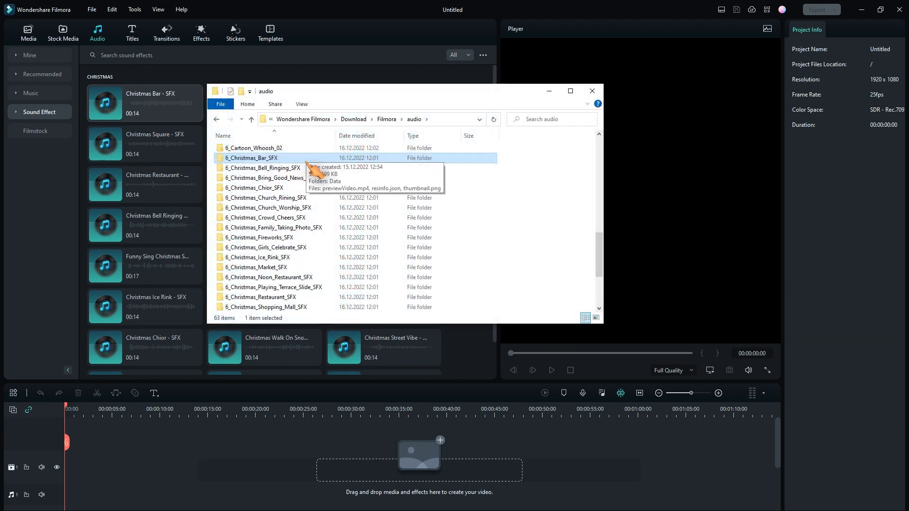
pyautogui.doubleClick(257, 158)
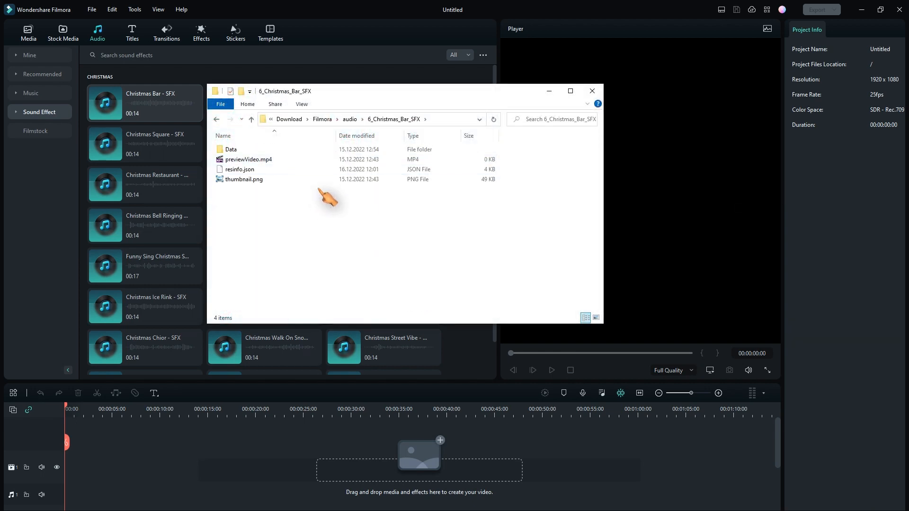
pyautogui.doubleClick(244, 179)
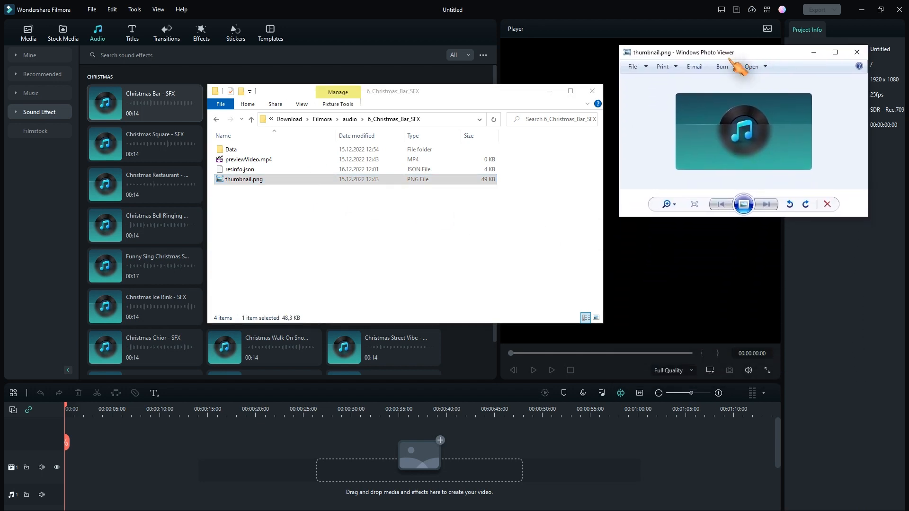
pyautogui.click(251, 119)
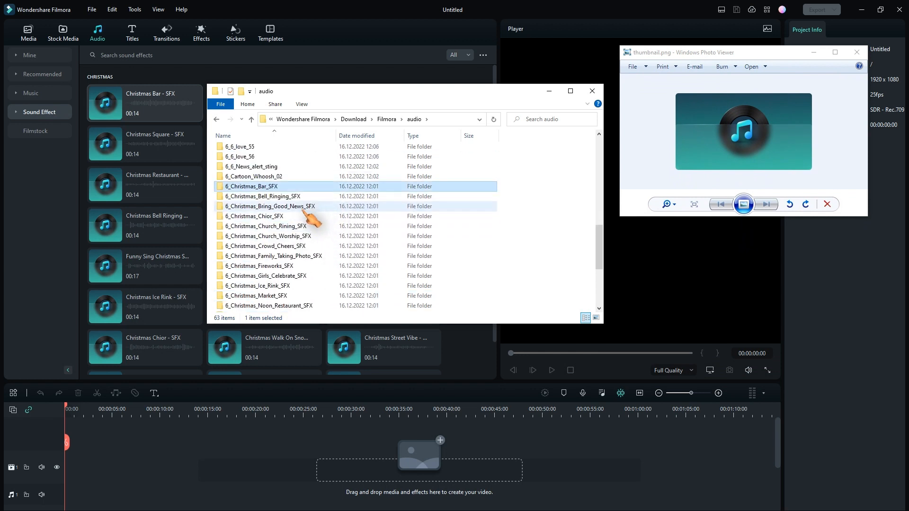
# Step: View the Christmas Bell Ringing sound effect folder and its thumbnail image
pyautogui.doubleClick(262, 196)
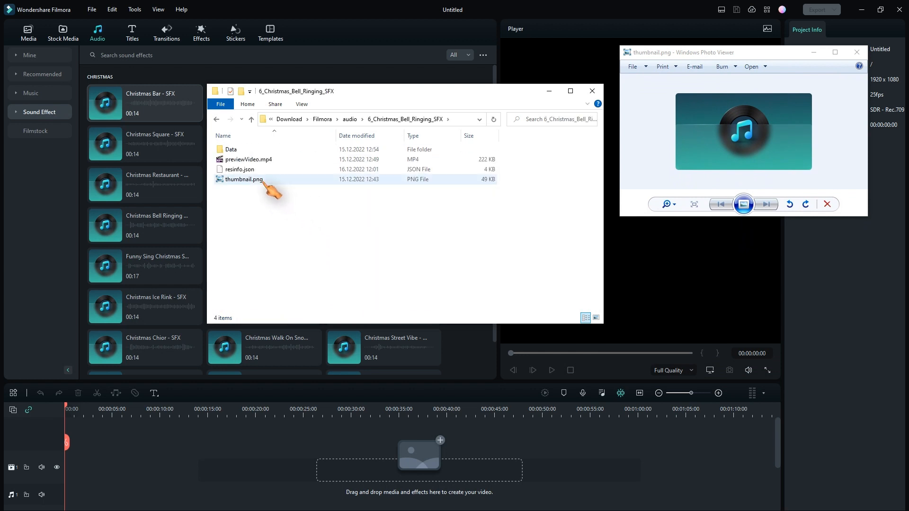
pyautogui.click(244, 179)
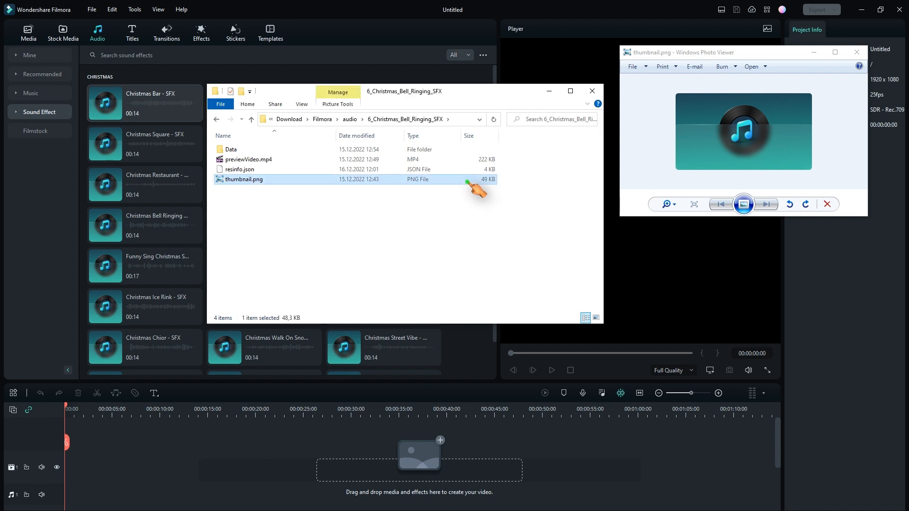
pyautogui.doubleClick(244, 179)
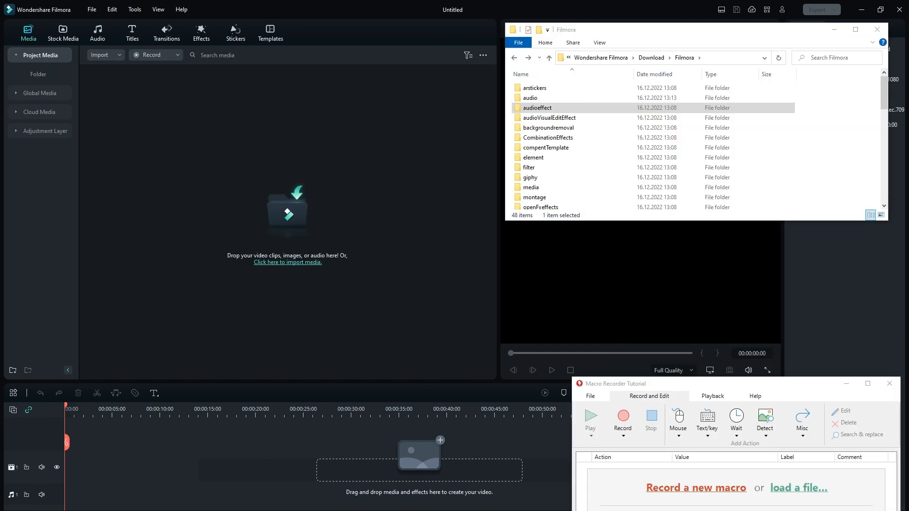
pyautogui.moveTo(809, 391)
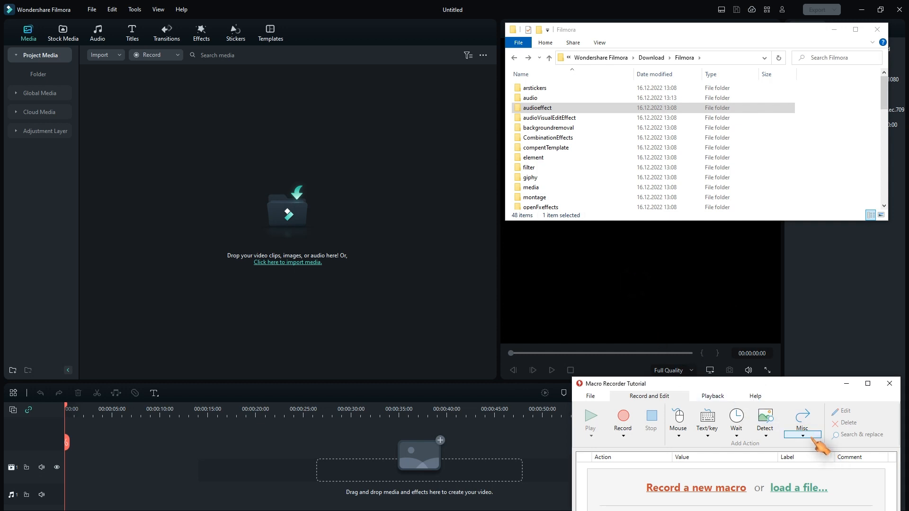
# Step: Add a Focus Window action for Wondershare Filmora.exe with window title *
pyautogui.click(802, 422)
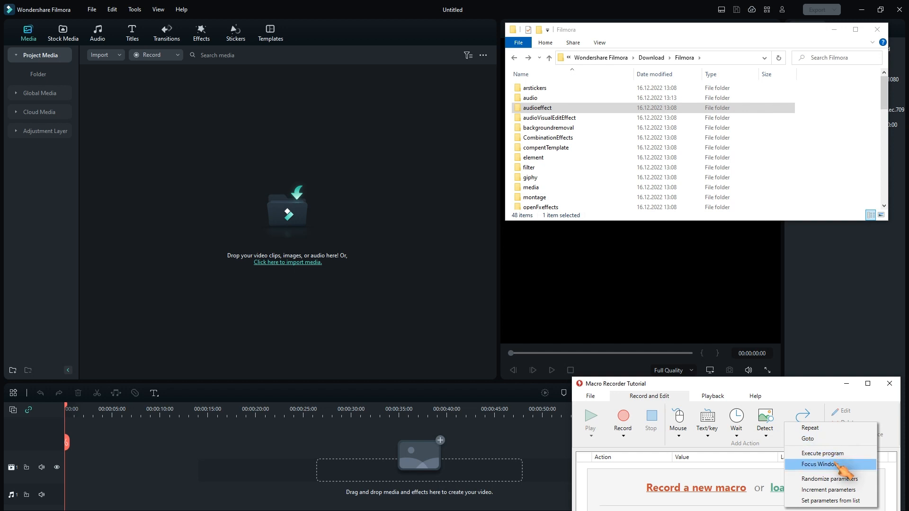
pyautogui.click(817, 464)
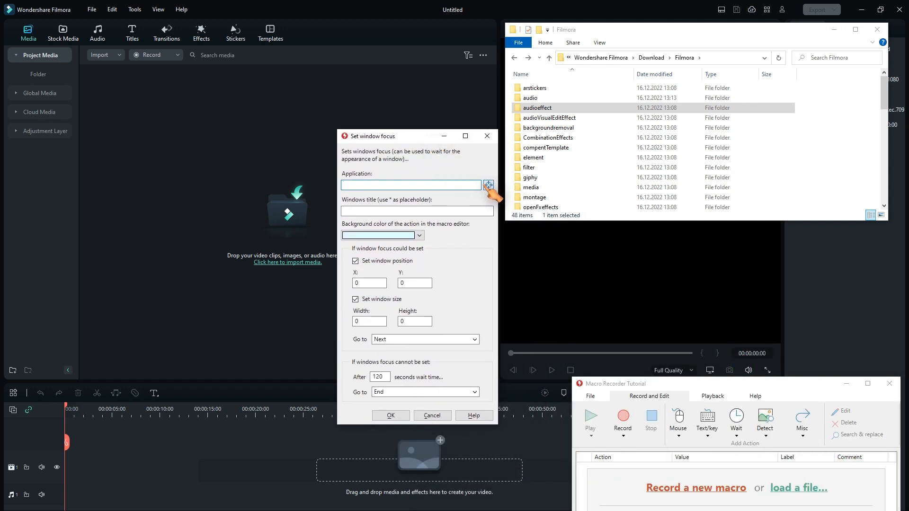
pyautogui.click(487, 184)
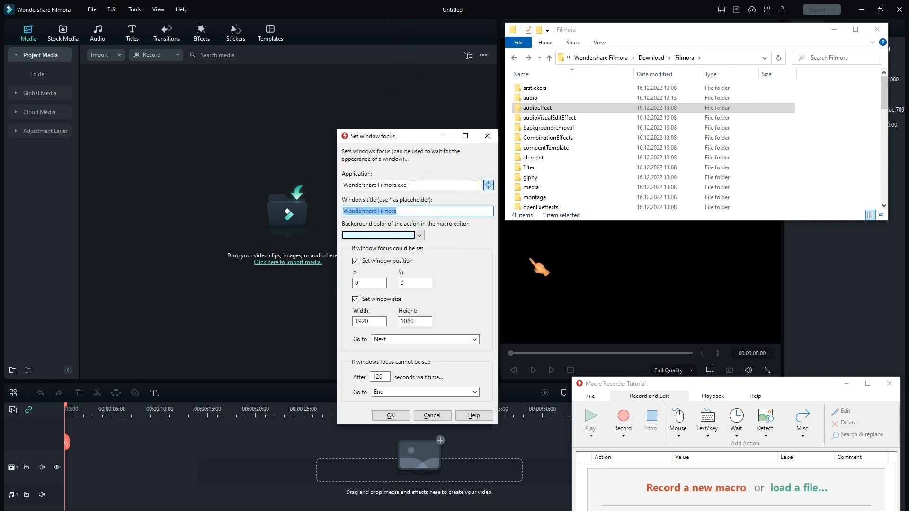
pyautogui.write('*')
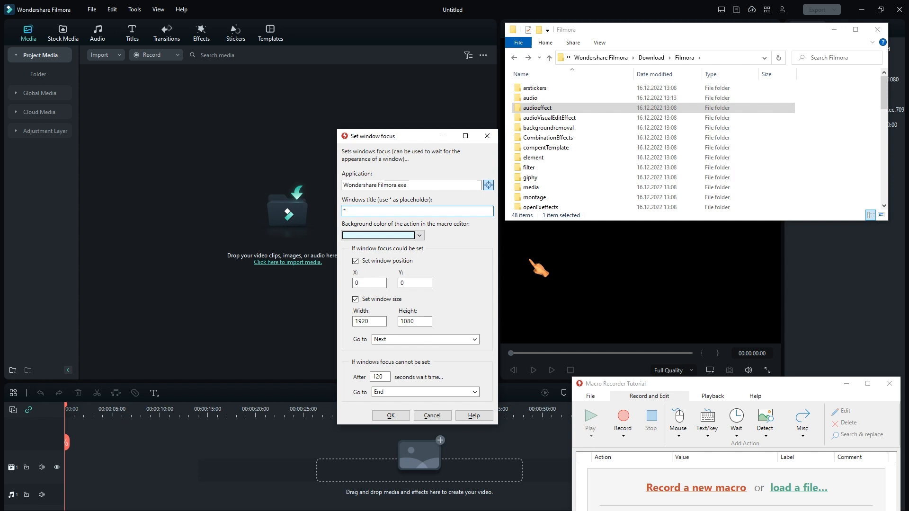
pyautogui.click(390, 415)
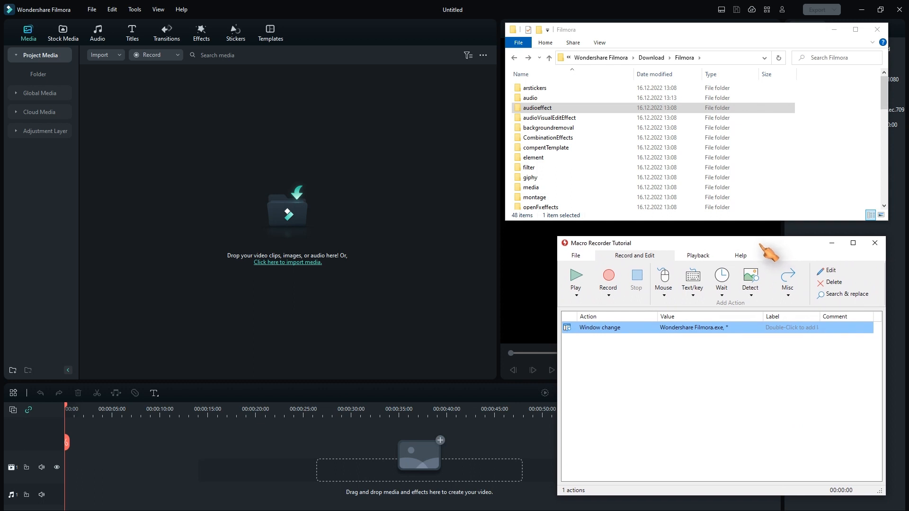
pyautogui.moveTo(116, 46)
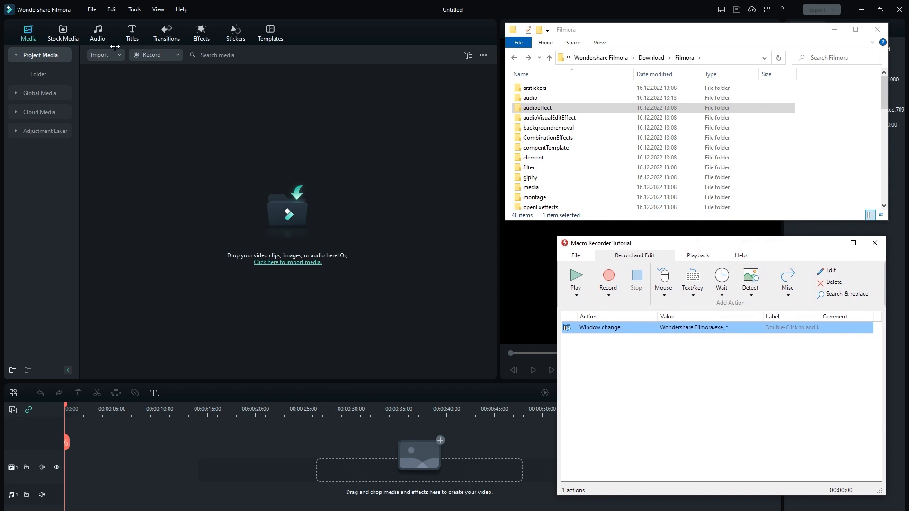
# Step: Download Christmas Bar - SFX from Audio > Sound Effect > Christmas
pyautogui.click(97, 33)
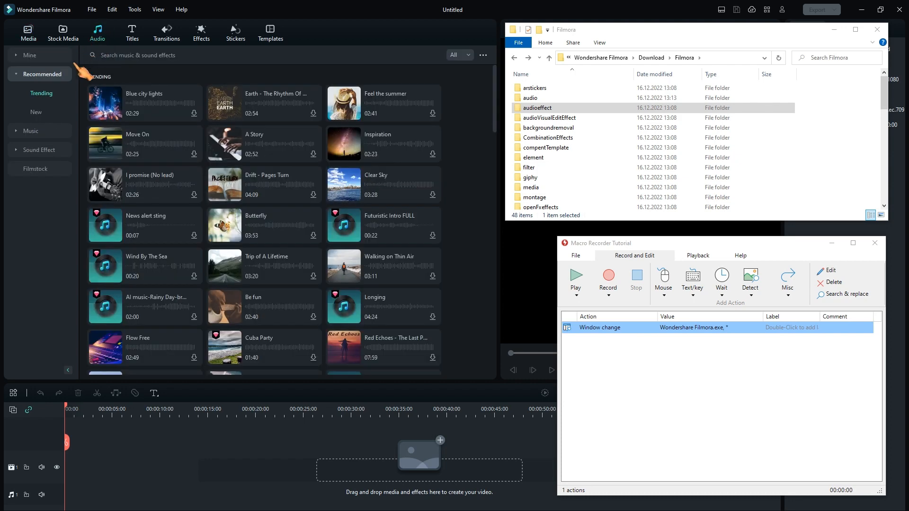
pyautogui.click(38, 112)
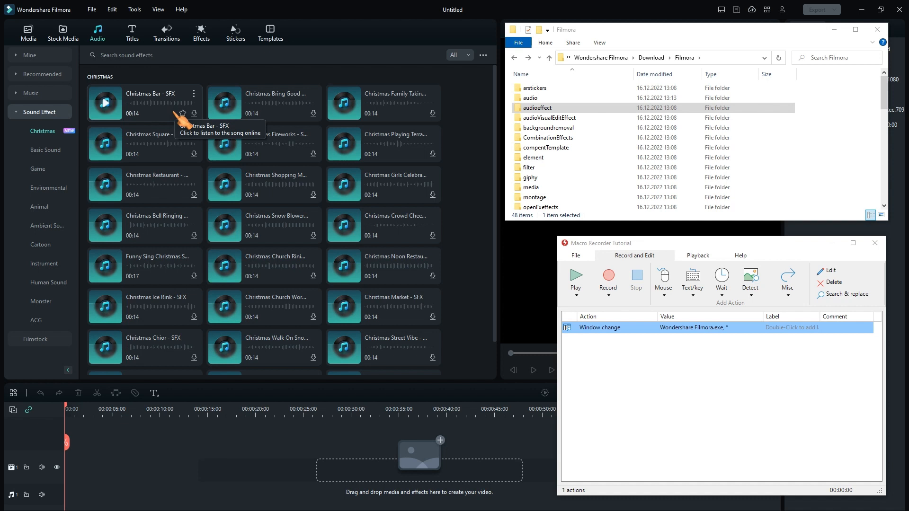
pyautogui.doubleClick(530, 98)
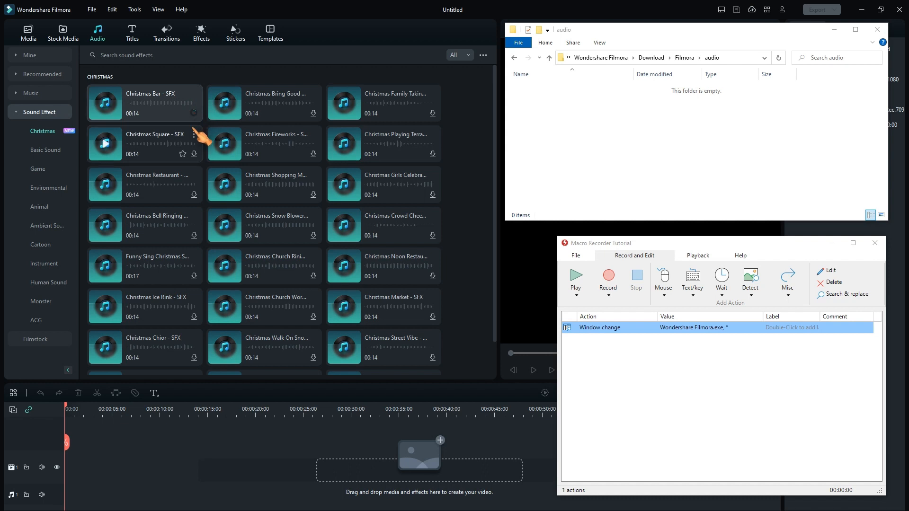
pyautogui.moveTo(177, 126)
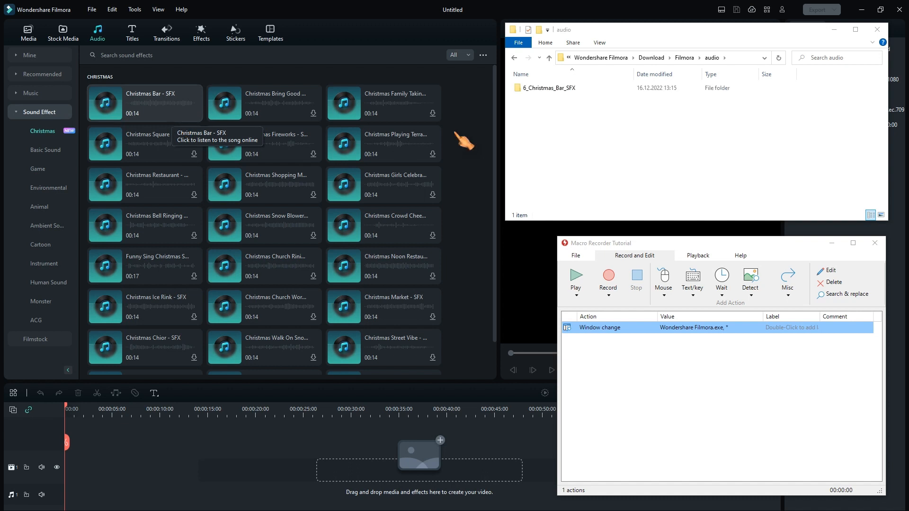
pyautogui.click(554, 87)
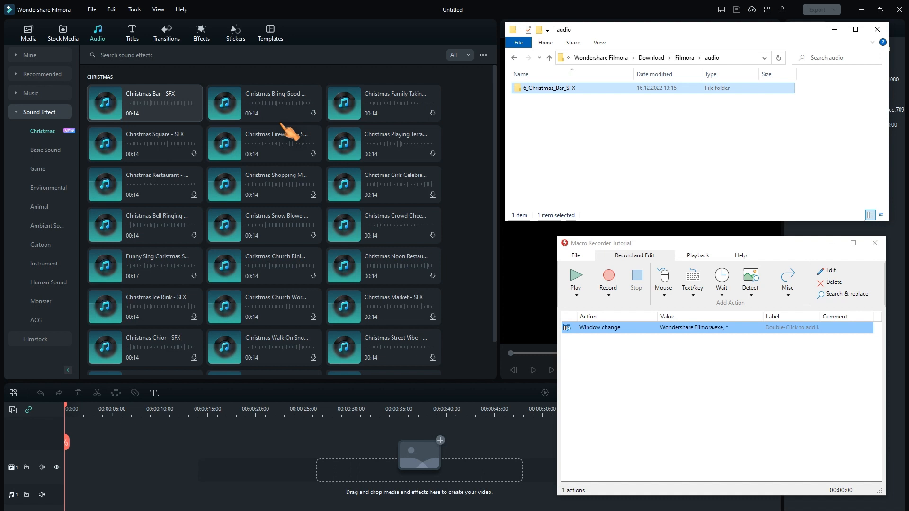
pyautogui.moveTo(637, 373)
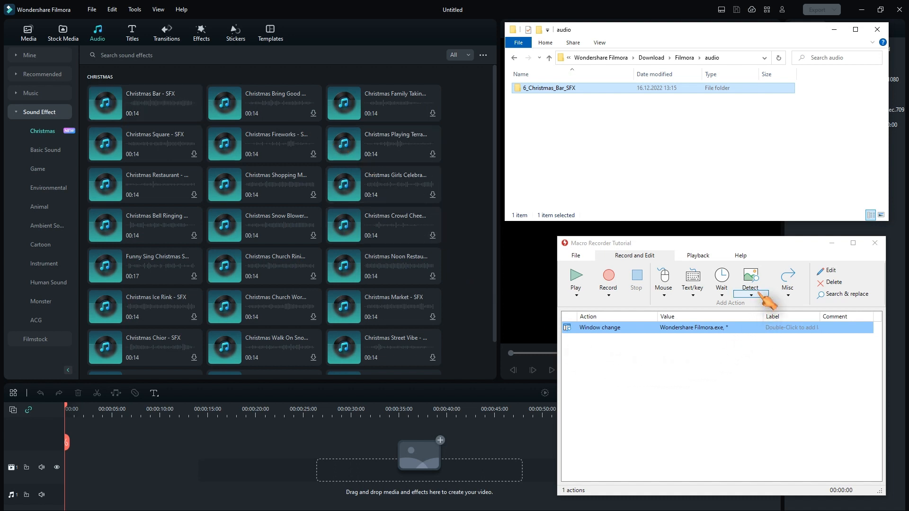
# Step: Add a Detect image action for the download arrow with mouse position Centered
pyautogui.click(750, 281)
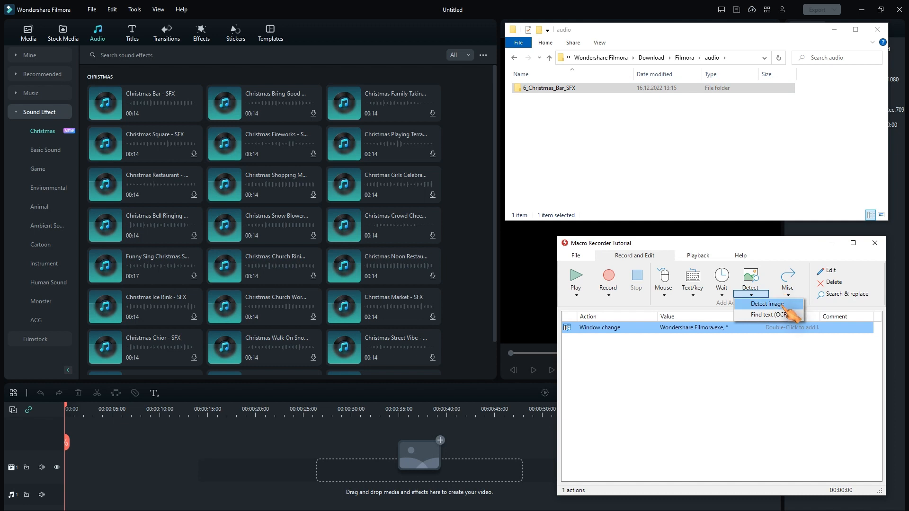
pyautogui.click(766, 304)
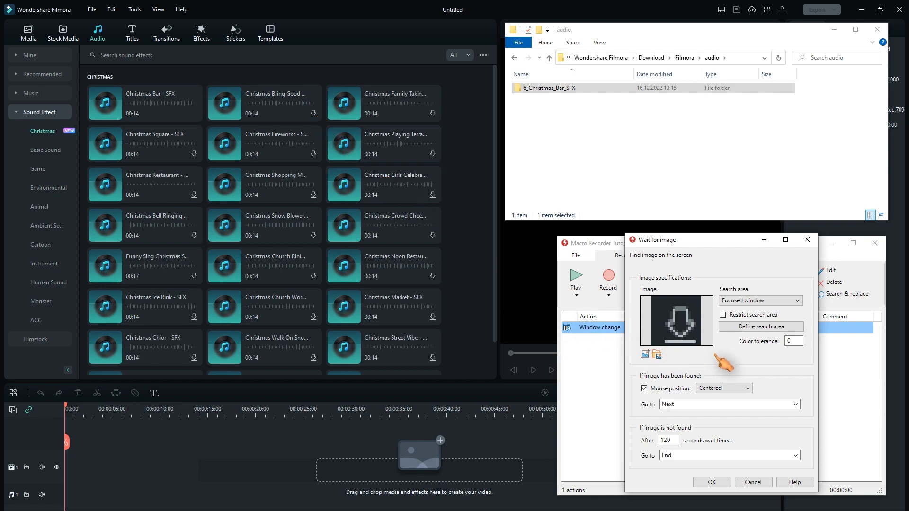
pyautogui.moveTo(739, 408)
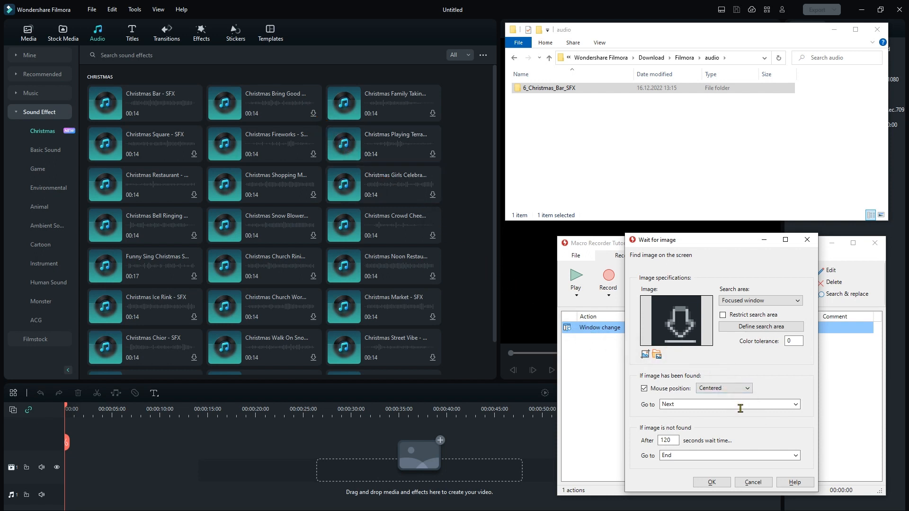
pyautogui.click(711, 482)
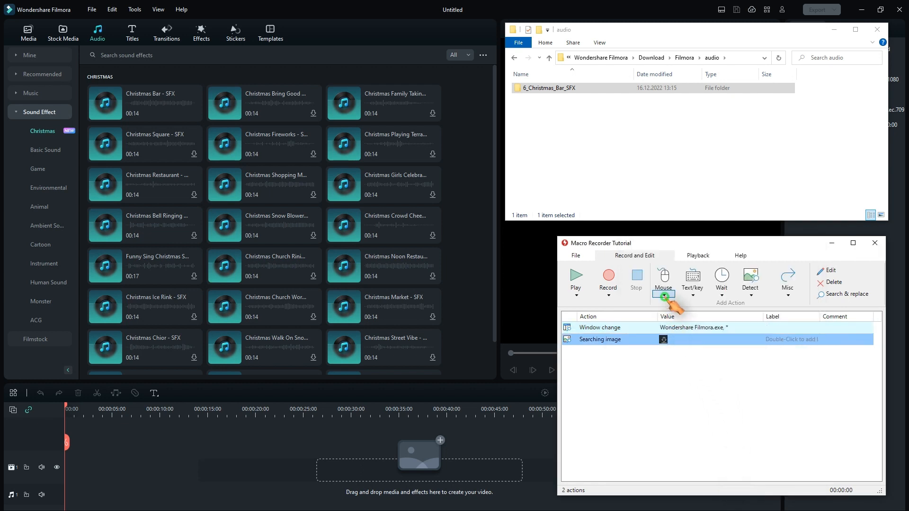
# Step: Add a Left button Click action at the current mouse position with delta 0
pyautogui.click(662, 280)
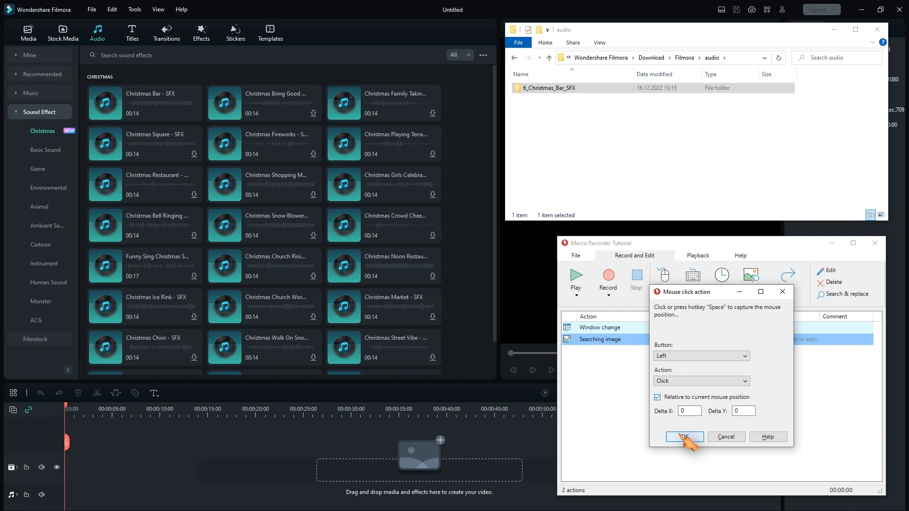
pyautogui.click(683, 436)
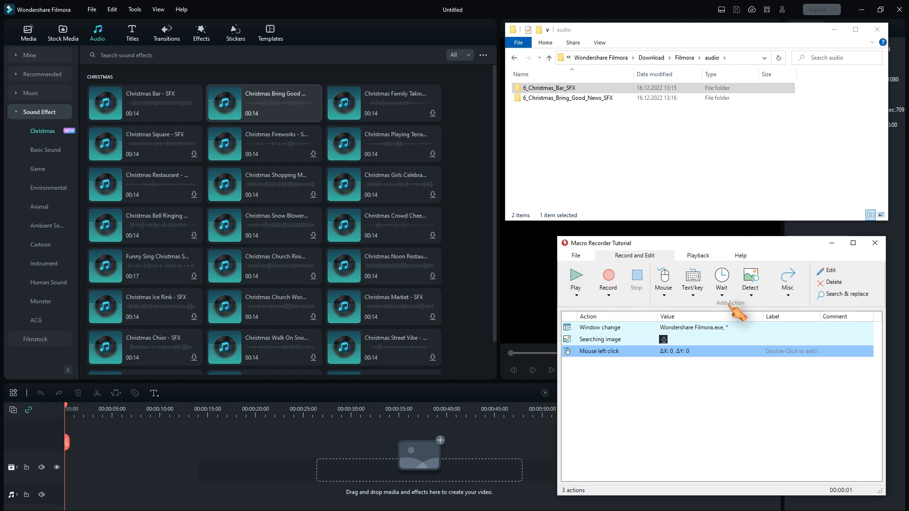
# Step: Add a Wait action of 200 ms after the click
pyautogui.click(721, 278)
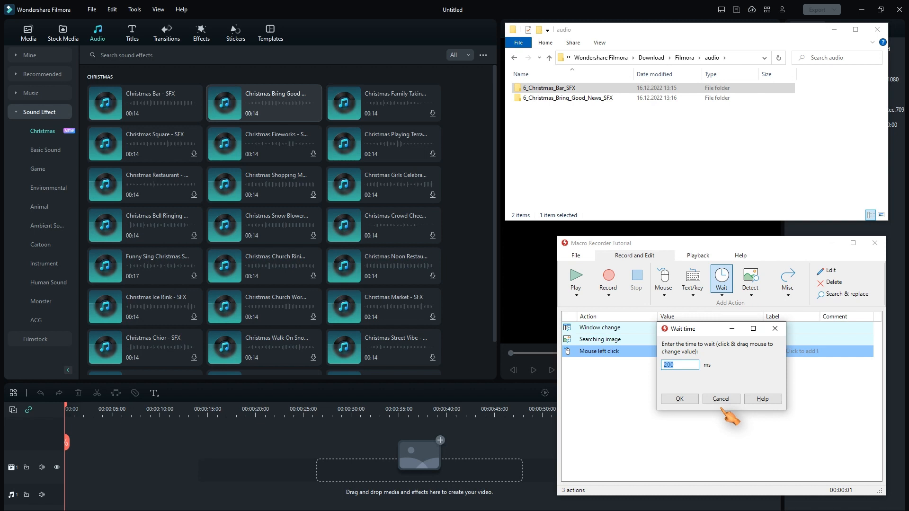
pyautogui.click(677, 399)
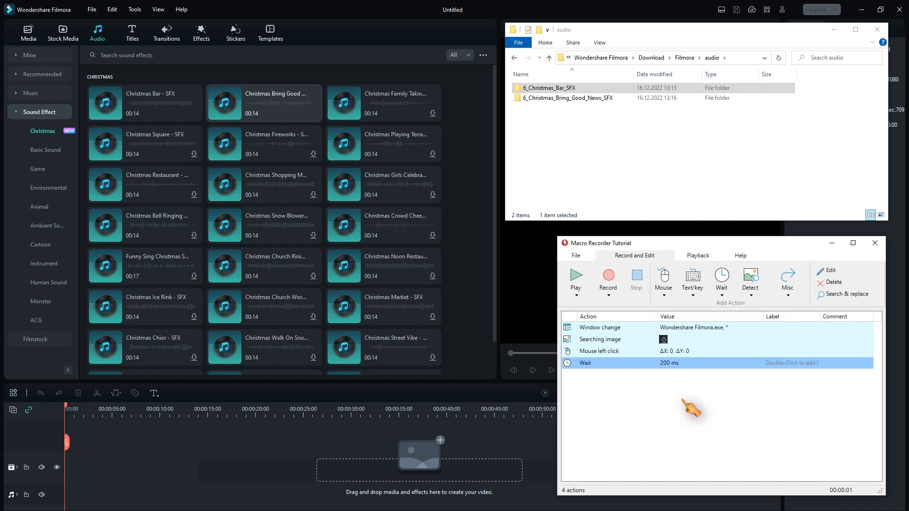
pyautogui.click(787, 282)
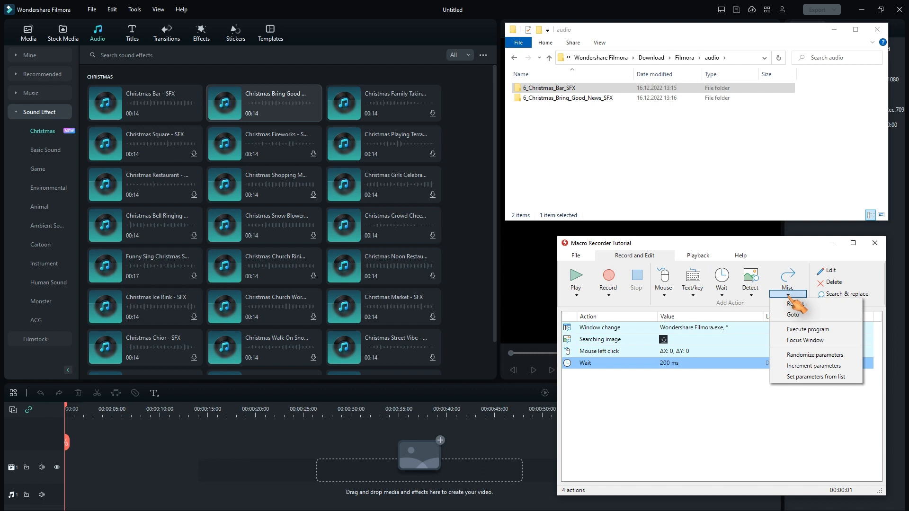
# Step: Add a Repeat action targeting the Start label for 120 seconds
pyautogui.click(791, 303)
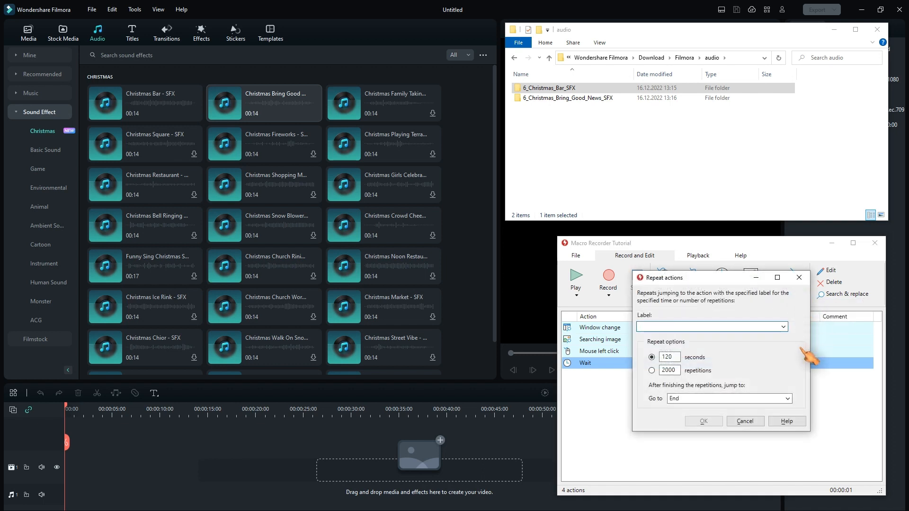
pyautogui.click(783, 326)
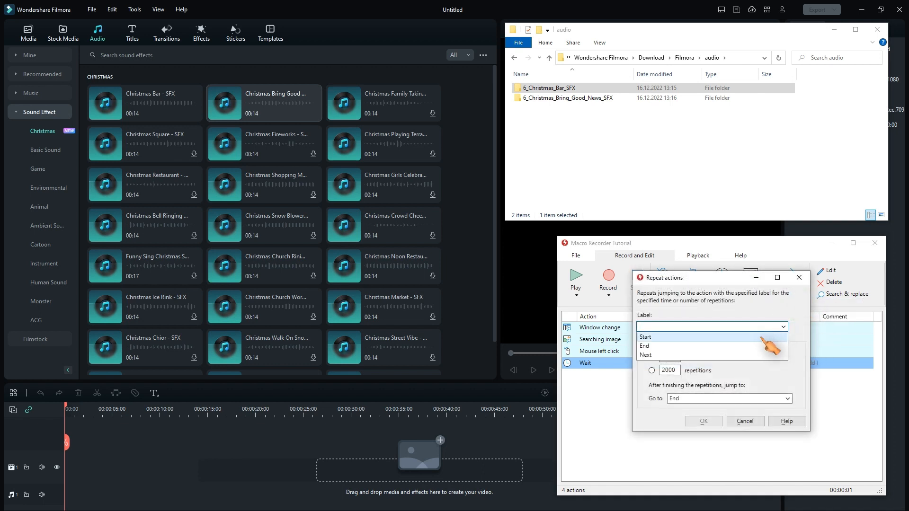
pyautogui.click(645, 337)
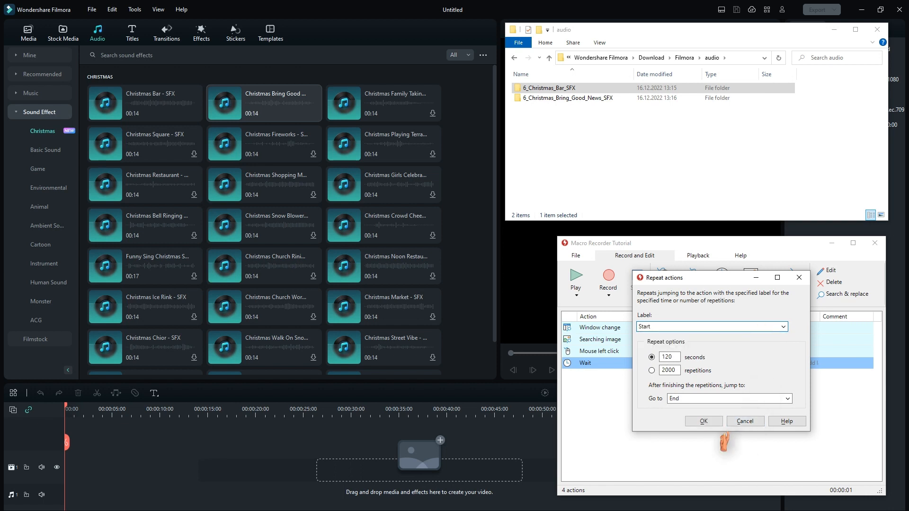
pyautogui.click(703, 420)
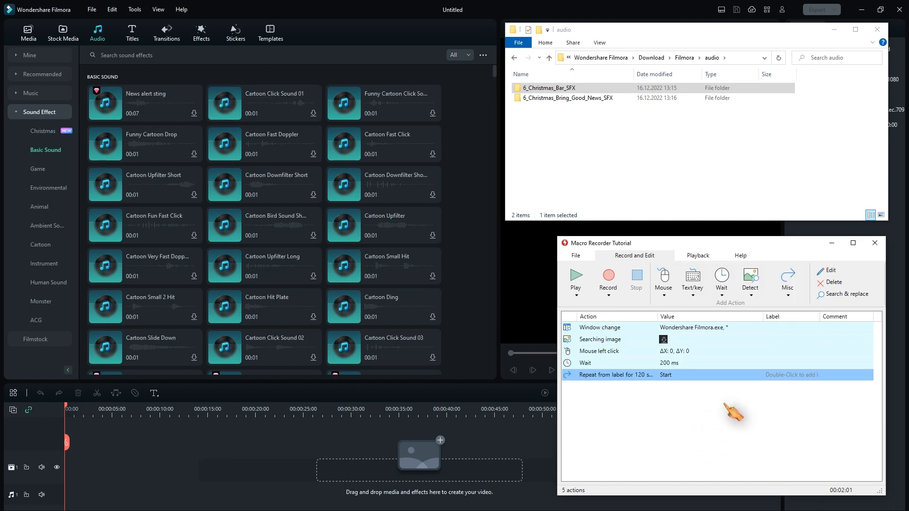
pyautogui.moveTo(726, 412)
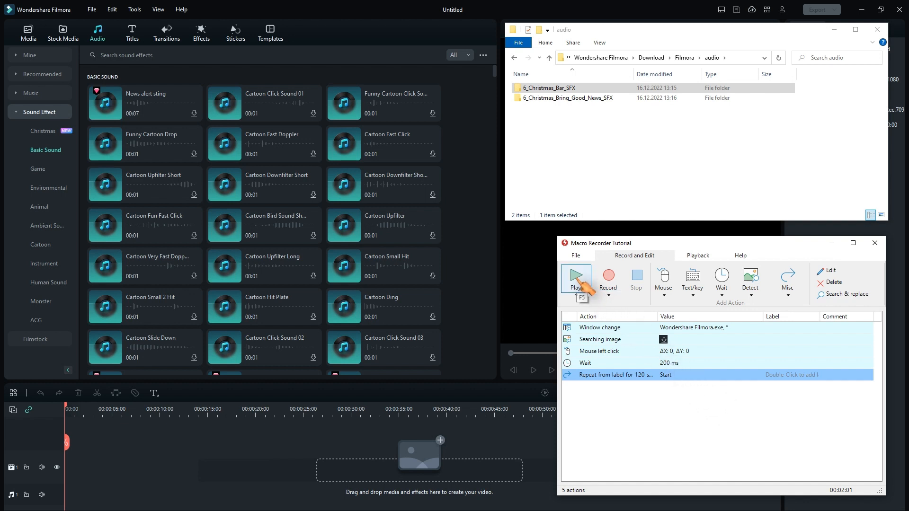
# Step: Play the macro to download the Christmas sound effects, then delete the Wait action
pyautogui.click(576, 278)
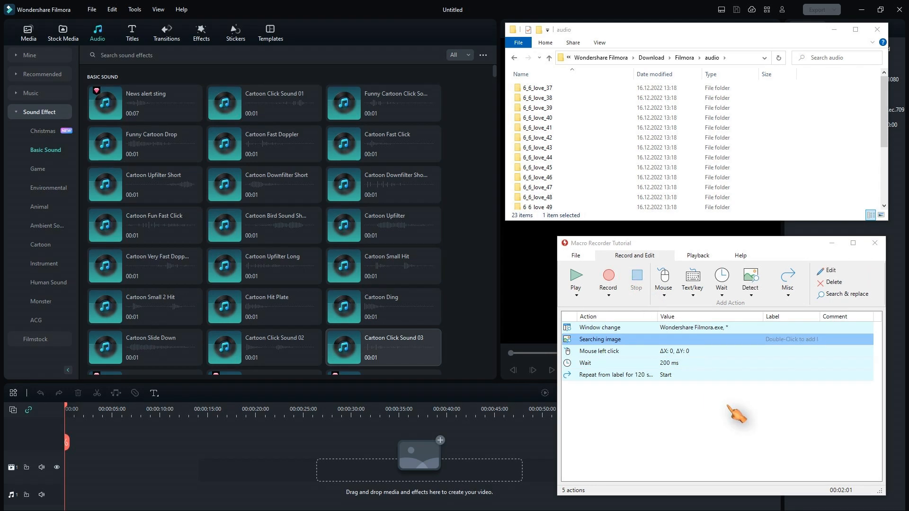
pyautogui.click(42, 131)
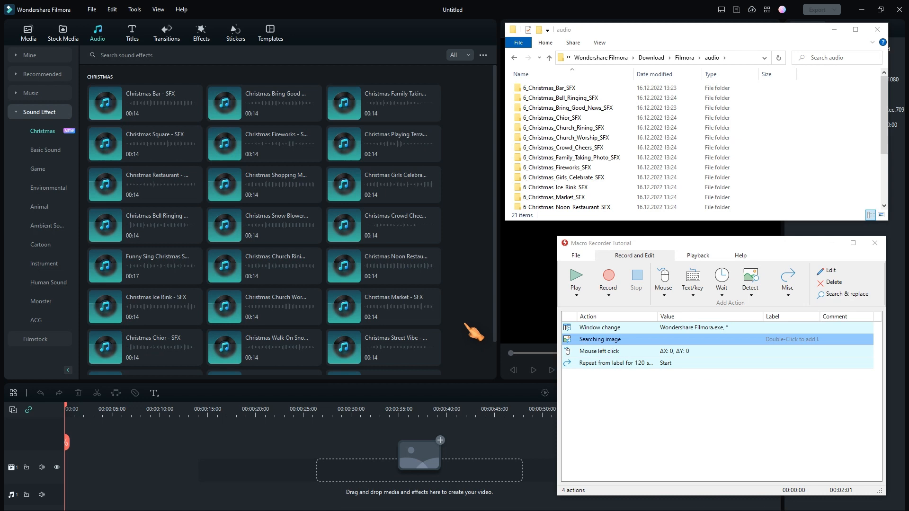
pyautogui.scroll(-3)
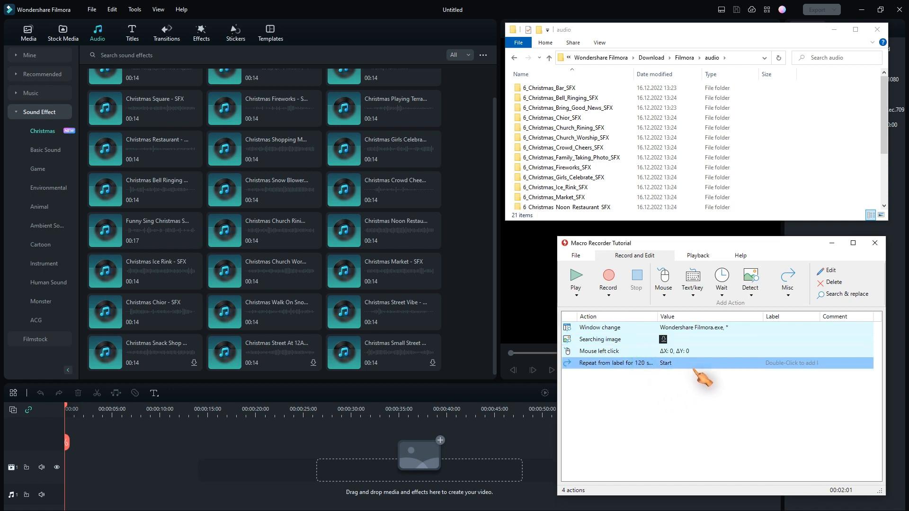
# Step: Append a Mouse wheel action with Vertical orientation and value -120 after the repeat step
pyautogui.click(663, 281)
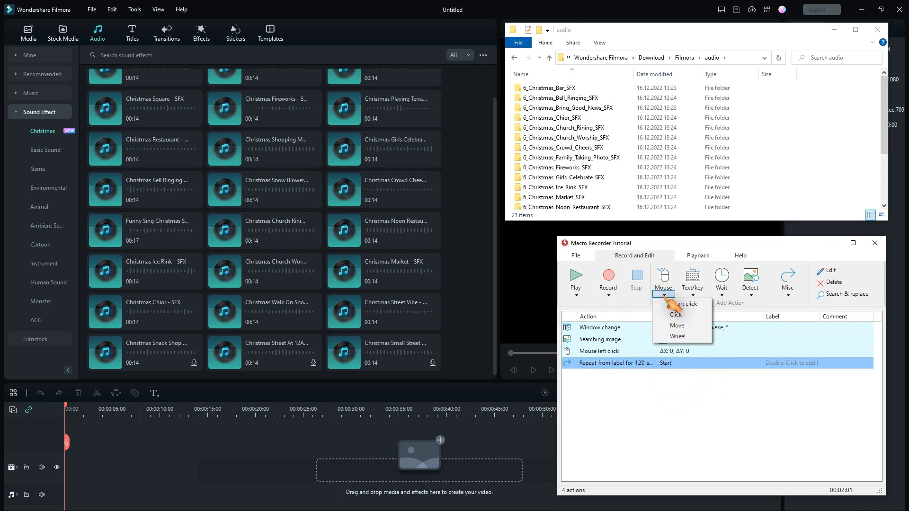
pyautogui.click(677, 336)
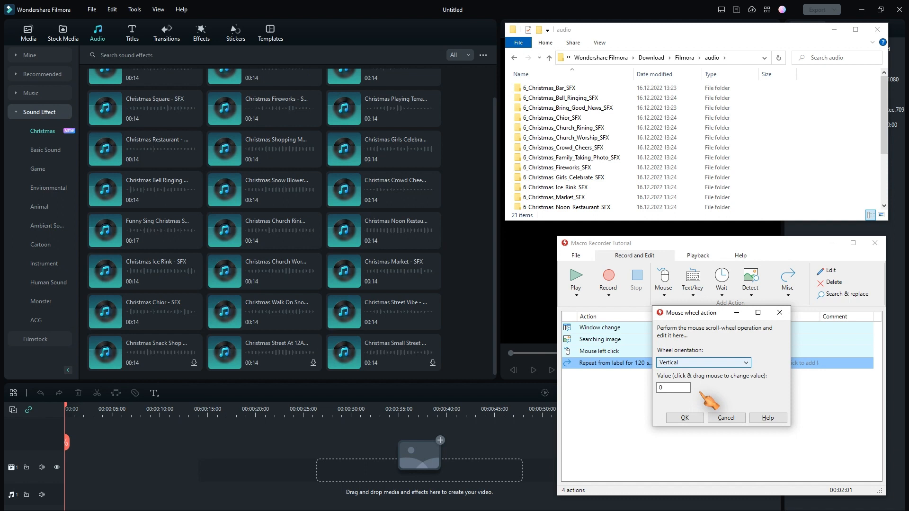
pyautogui.scroll(-3)
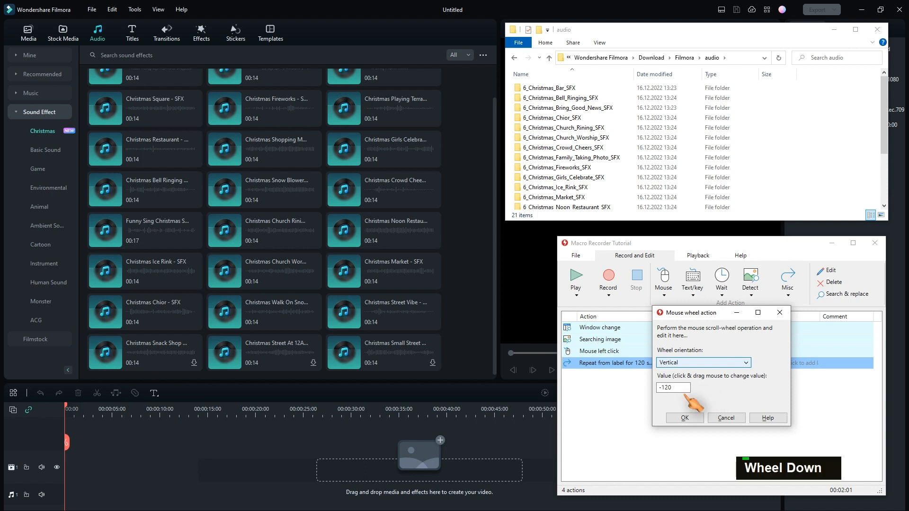
pyautogui.click(683, 417)
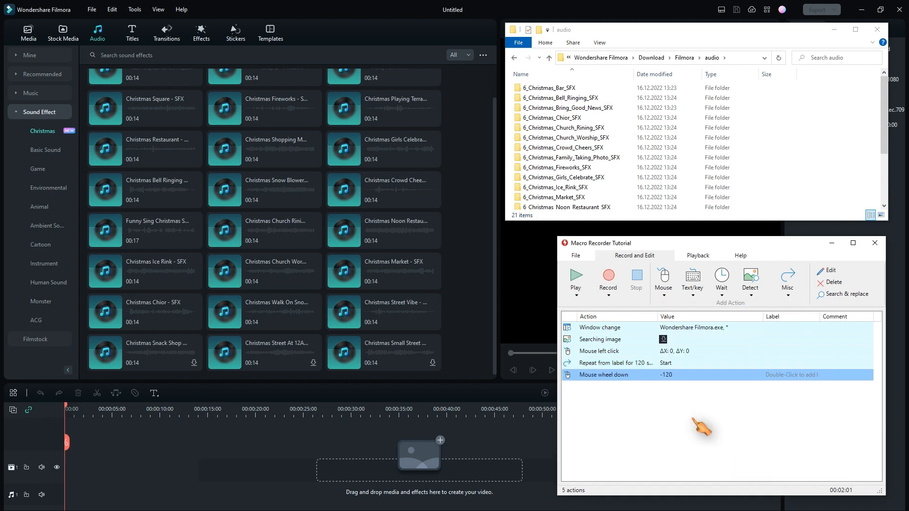
pyautogui.moveTo(691, 397)
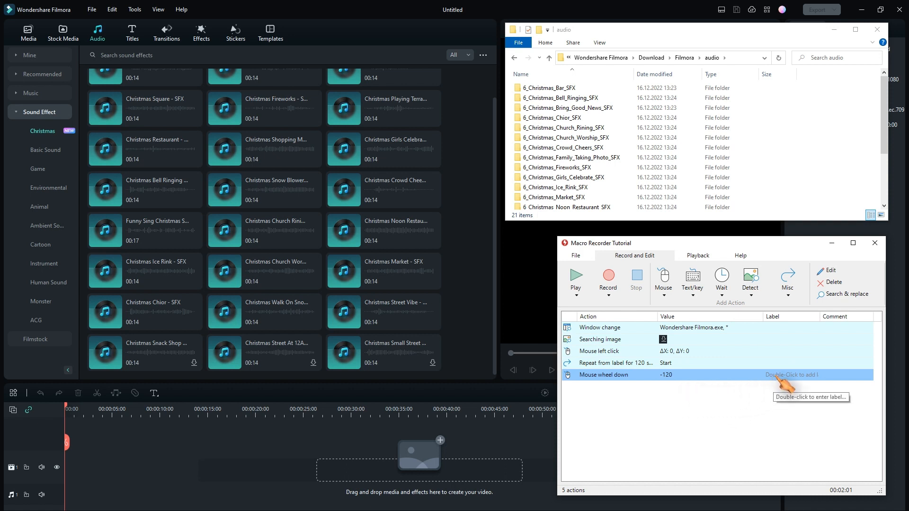
pyautogui.moveTo(623, 342)
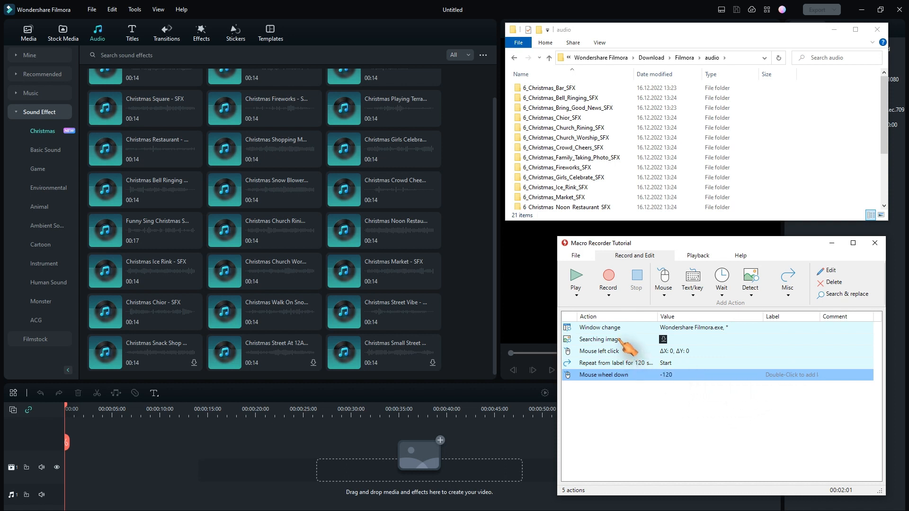
# Step: Label the mouse wheel down row NotFound, then bring up the Searching image step for editing
pyautogui.doubleClick(789, 375)
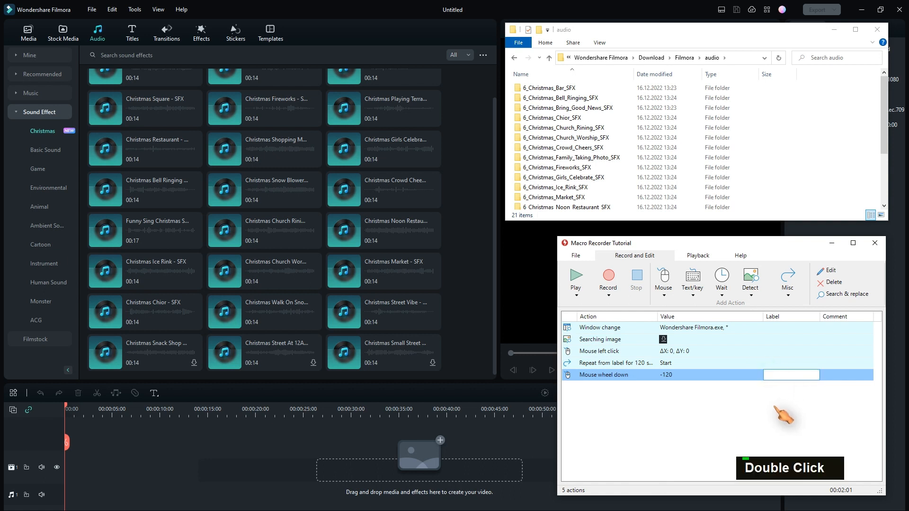
pyautogui.write('NotFound')
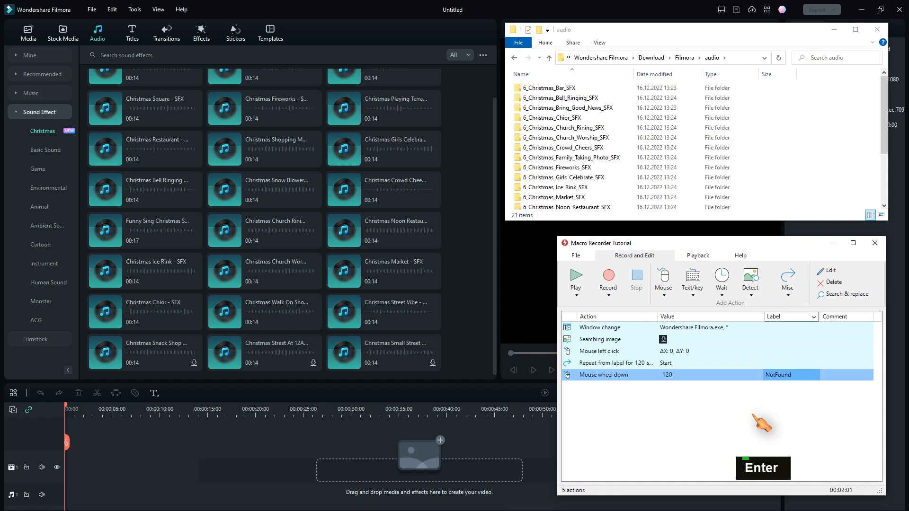
pyautogui.doubleClick(600, 339)
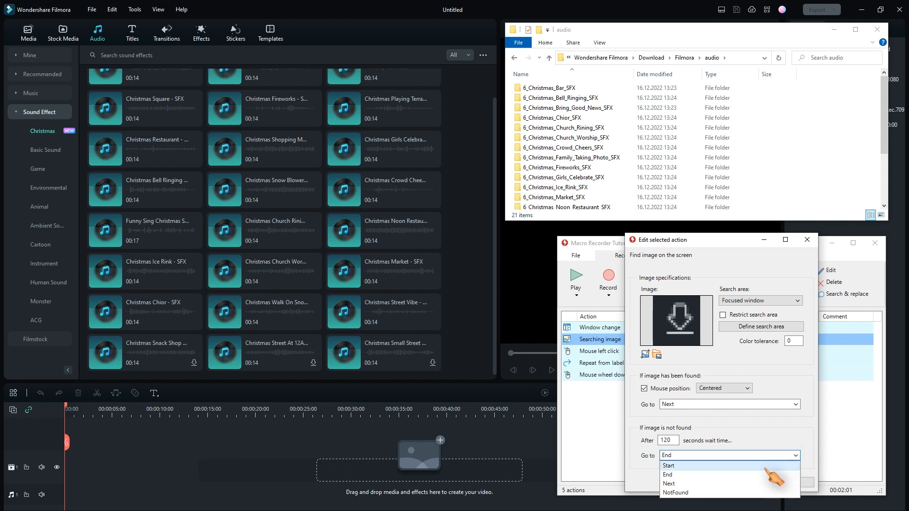
# Step: Set 'If image is not found' to Go to NotFound and confirm the image search settings
pyautogui.click(675, 492)
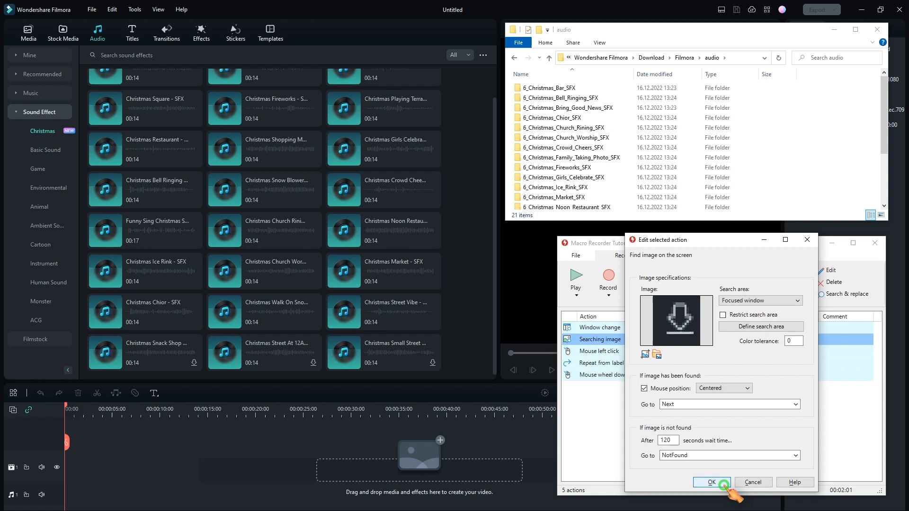
pyautogui.click(710, 481)
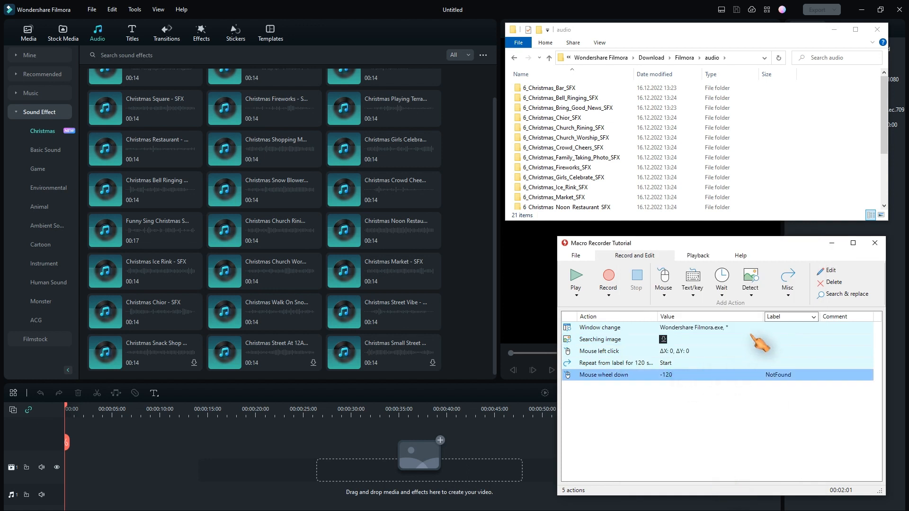
# Step: Append a Misc > Goto action targeting the Start label as the macro's sixth step
pyautogui.click(787, 281)
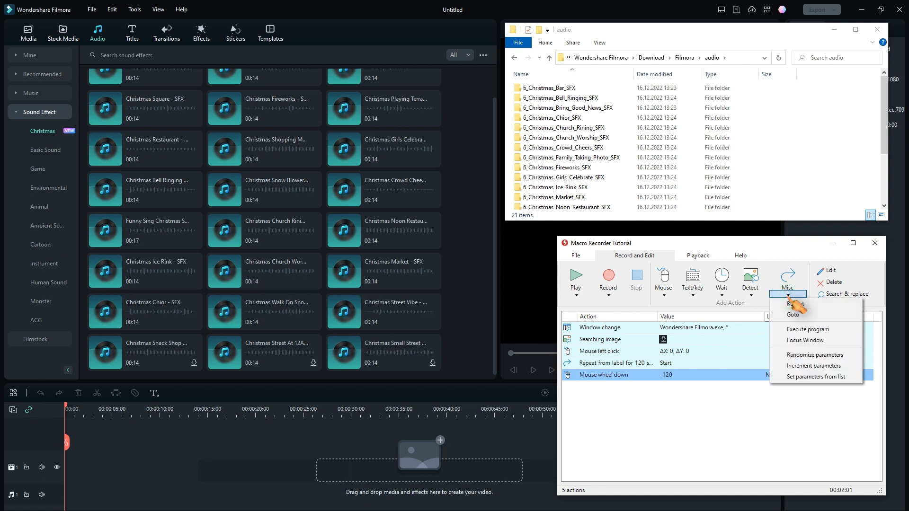
pyautogui.click(795, 315)
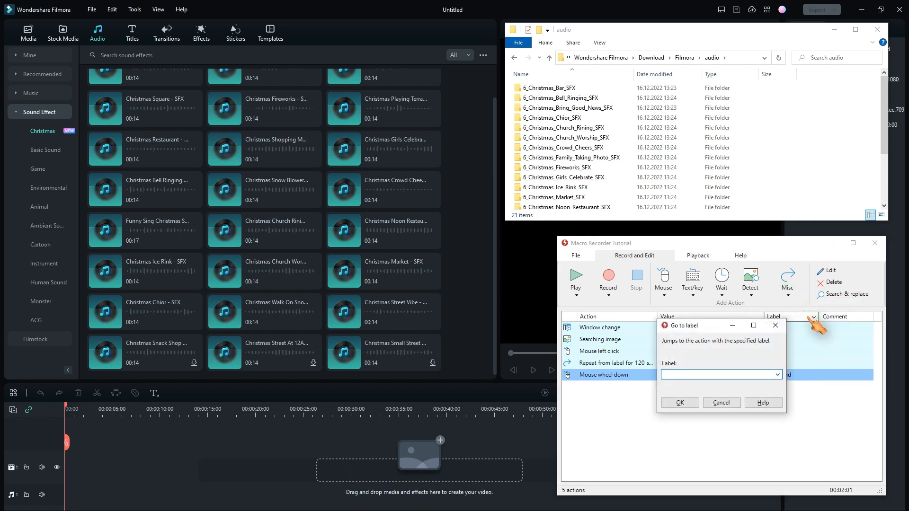
pyautogui.click(777, 375)
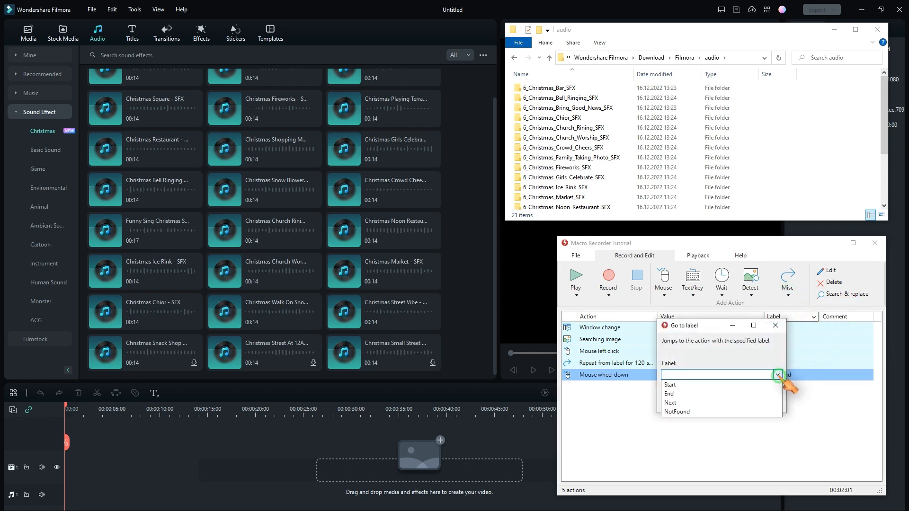
pyautogui.click(670, 384)
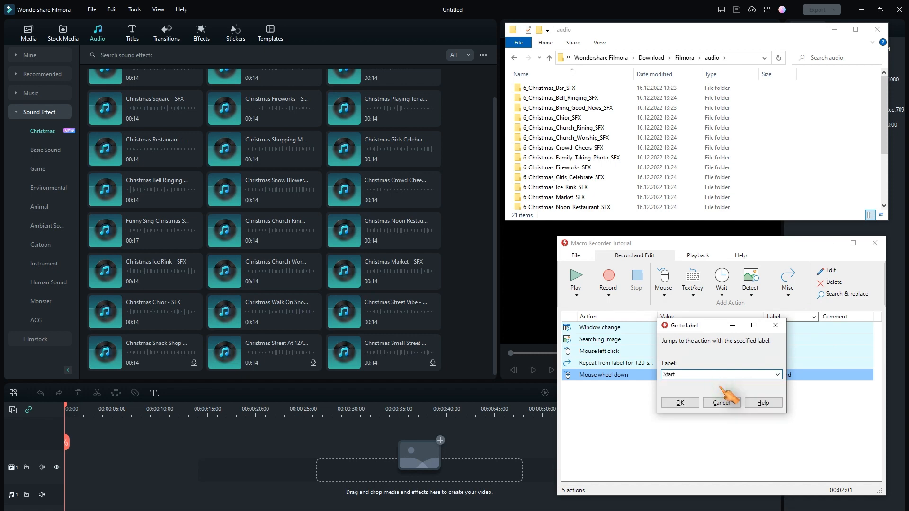
pyautogui.click(679, 403)
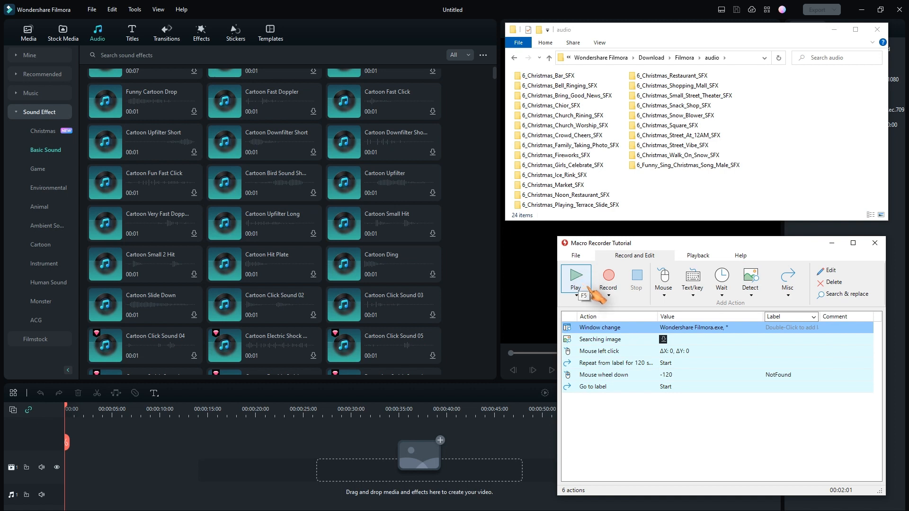
# Step: Play the looping macro to test it against the Filmora download arrows
pyautogui.click(575, 278)
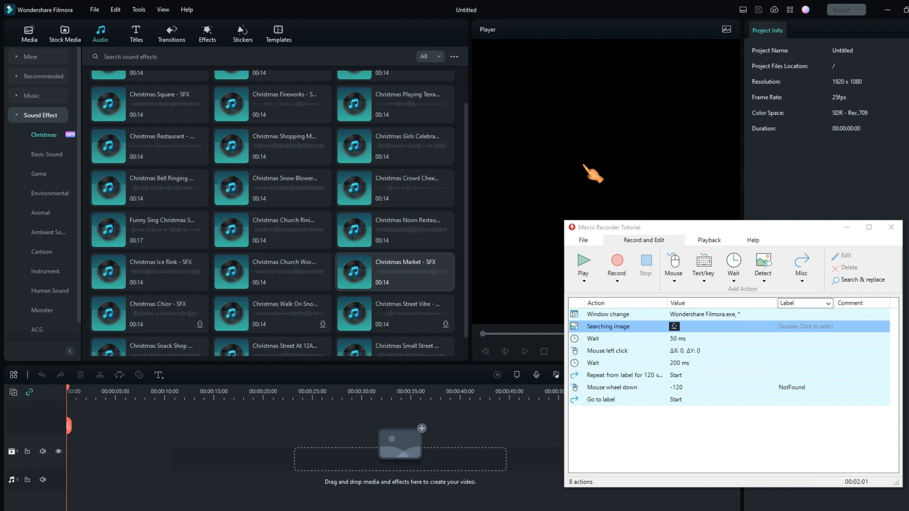
# Step: Change the Searching image step's not-found wait time from 120 to 2 seconds and confirm
pyautogui.doubleClick(607, 326)
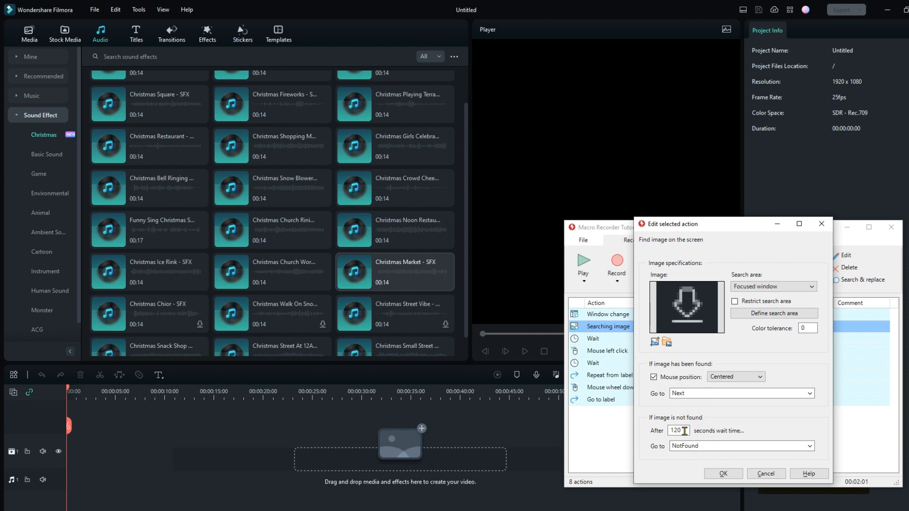
pyautogui.doubleClick(677, 430)
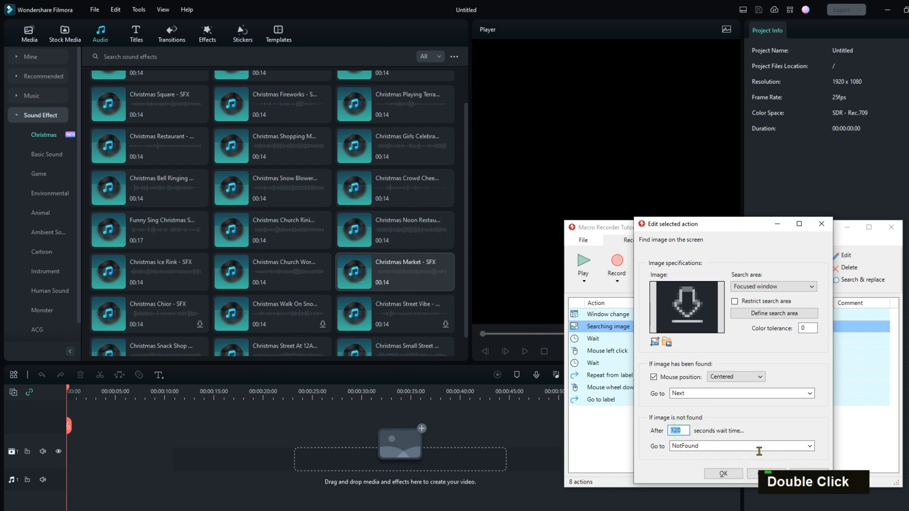
pyautogui.write('2')
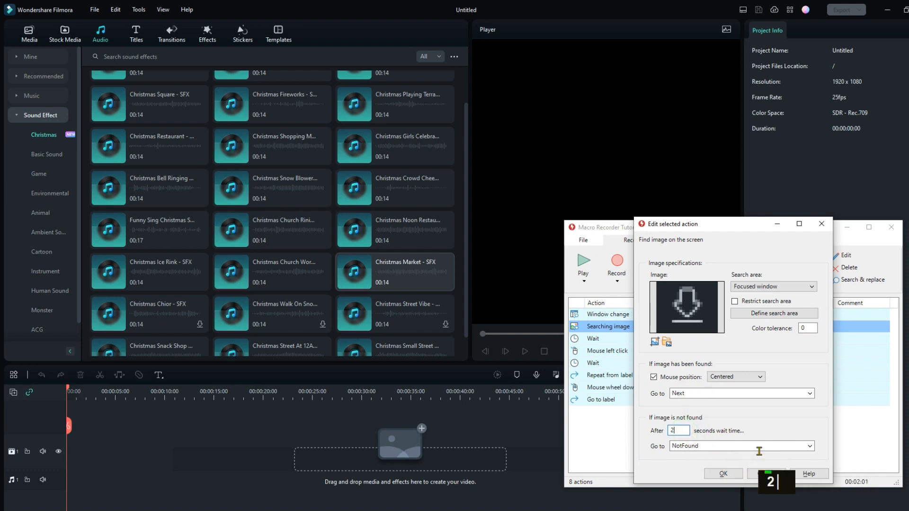
pyautogui.click(722, 473)
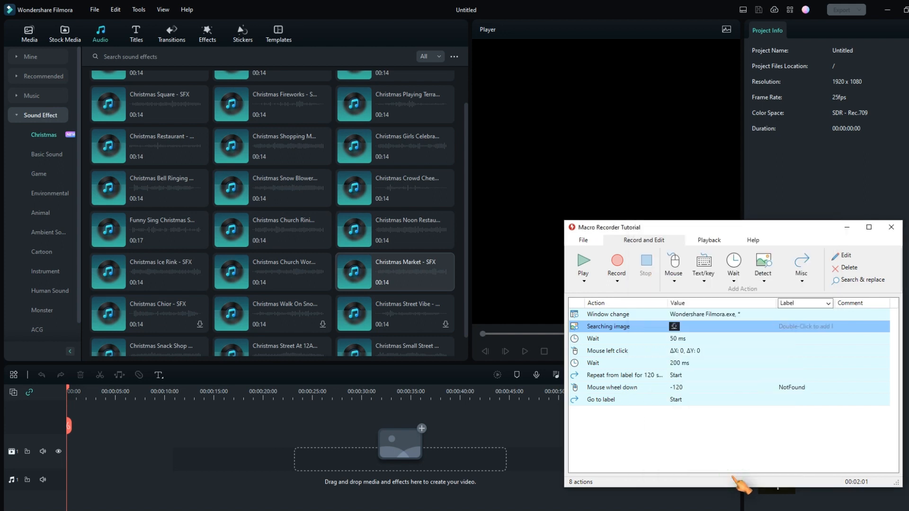
pyautogui.moveTo(583, 262)
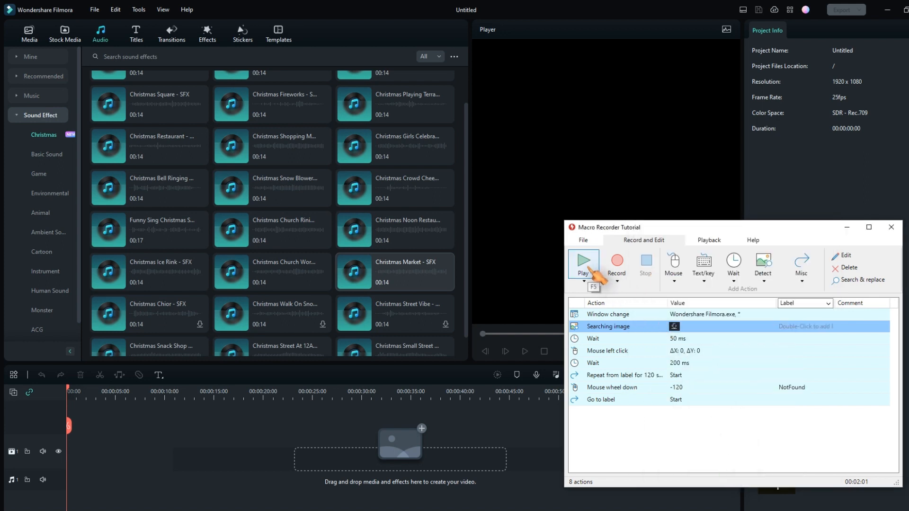
# Step: Play the eight-action macro so it clicks download arrows in Filmora's Basic Sound list
pyautogui.click(583, 262)
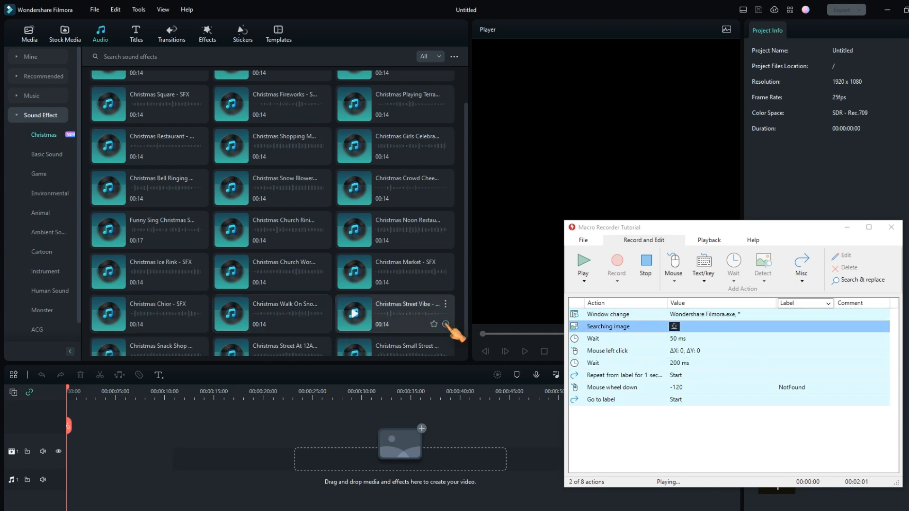
pyautogui.scroll(-3)
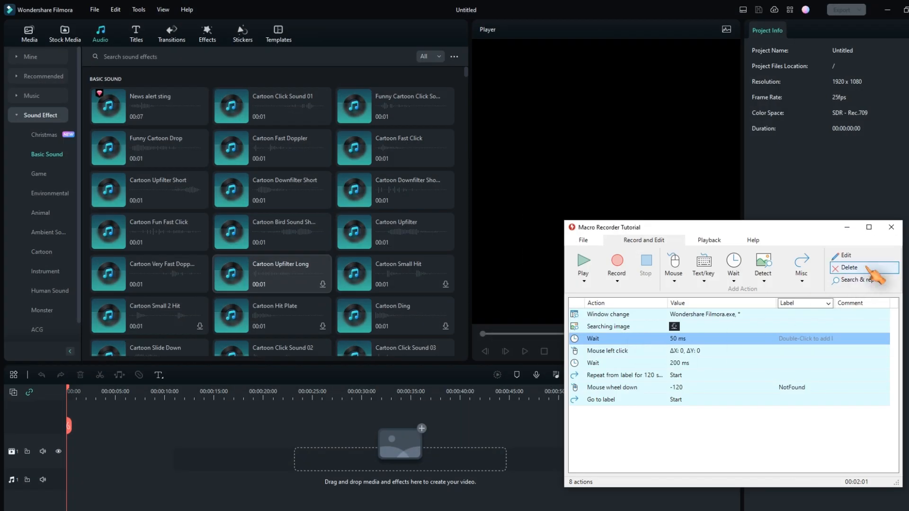
# Step: Delete the 50 ms and 200 ms Wait rows, leaving a six-action macro
pyautogui.click(848, 267)
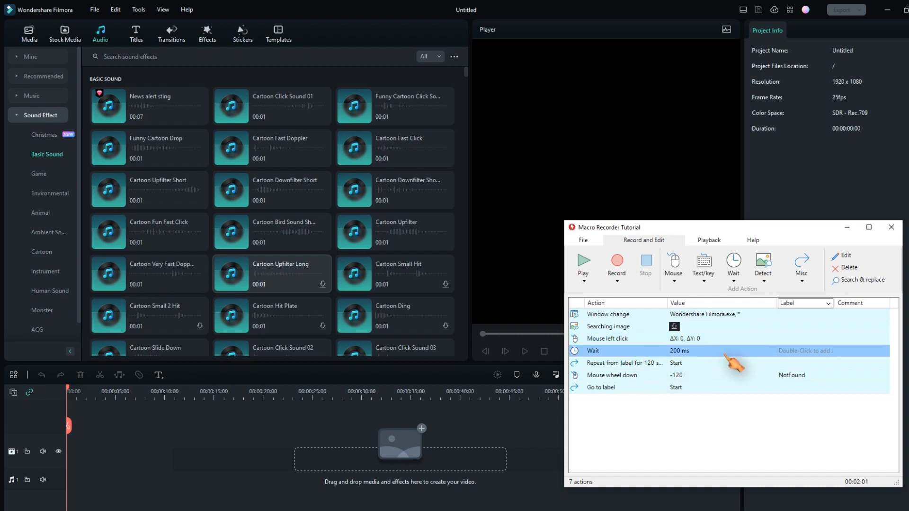
pyautogui.click(848, 267)
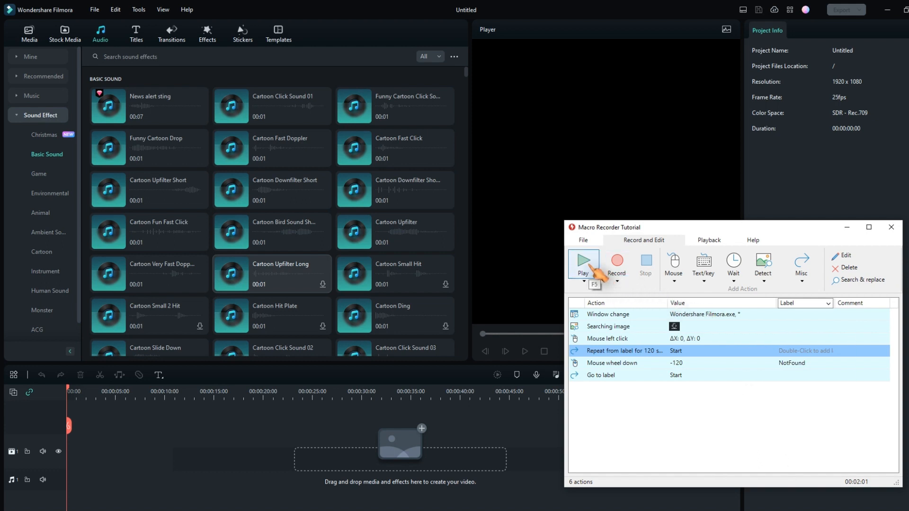
# Step: Play the six-action macro so it downloads Basic Sound effects and keeps scrolling
pyautogui.click(582, 262)
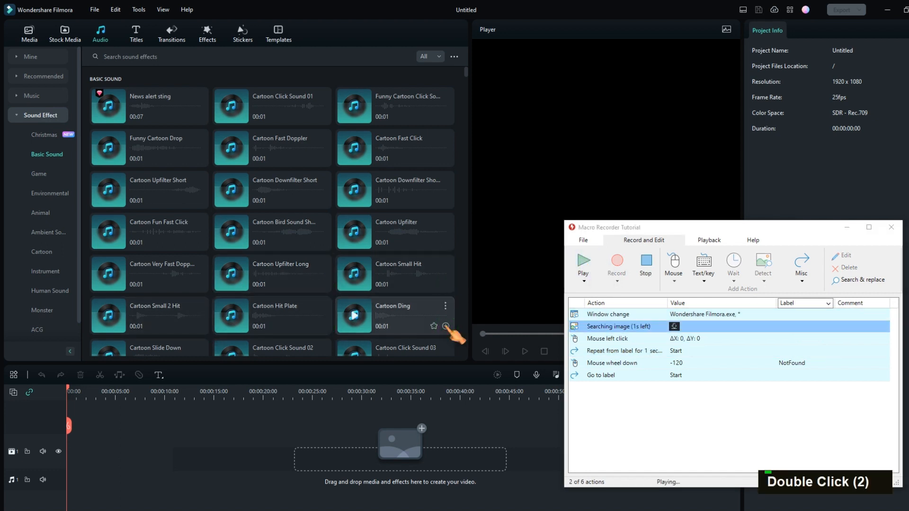
pyautogui.scroll(-3)
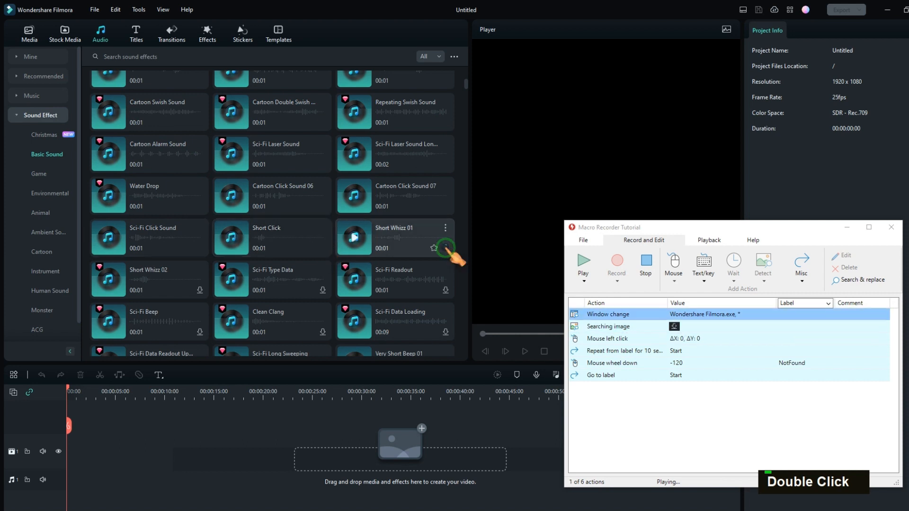
pyautogui.moveTo(324, 337)
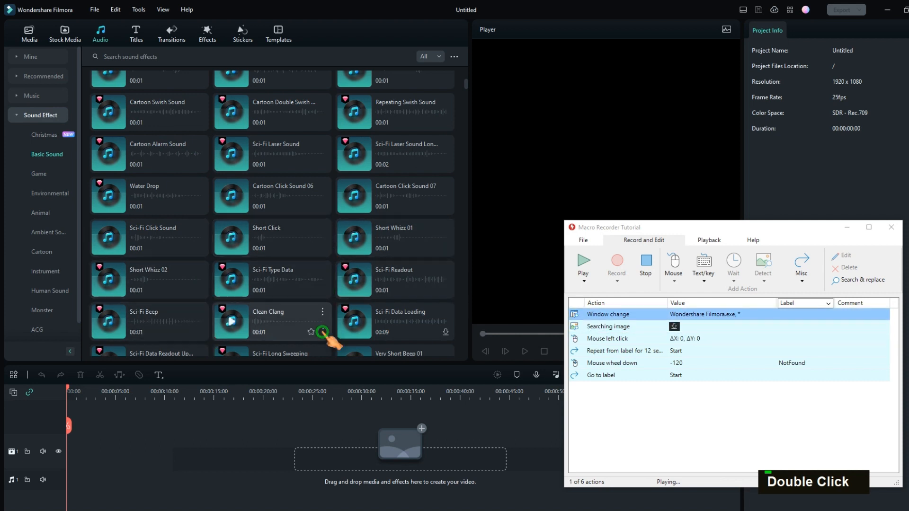